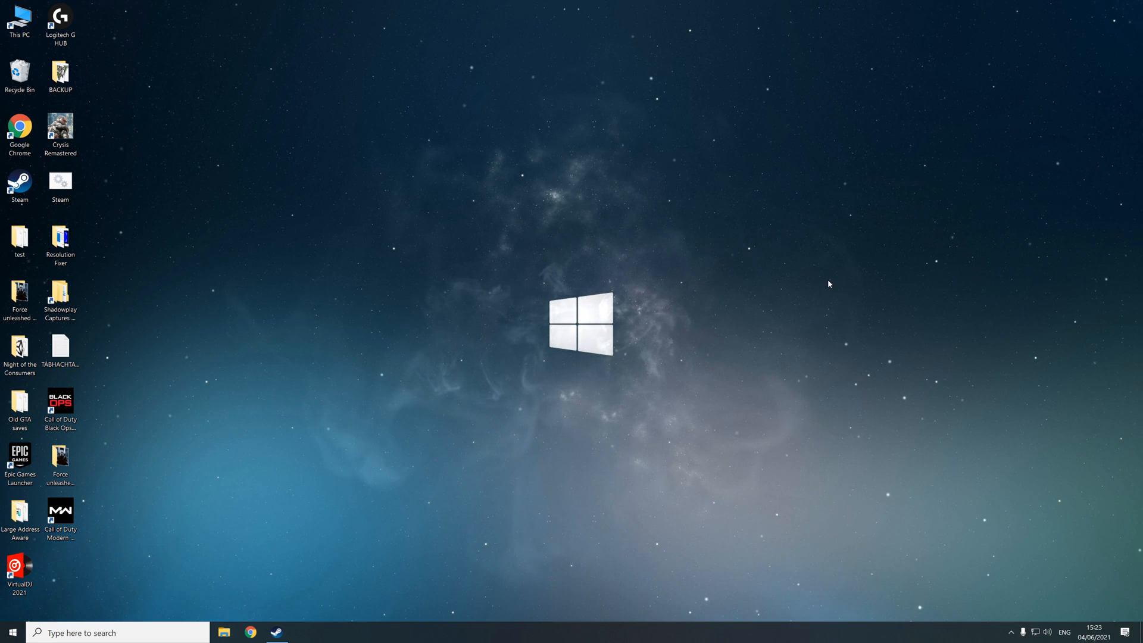
mouse_move(199, 472)
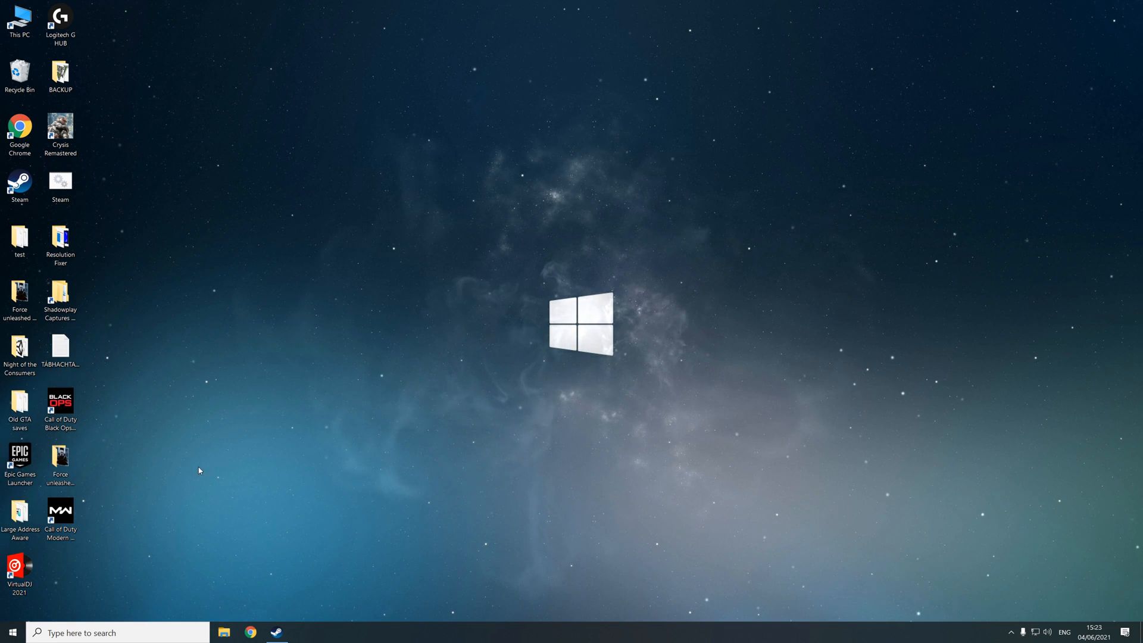
Bring the Steam client window to the front from the taskbar
click(275, 633)
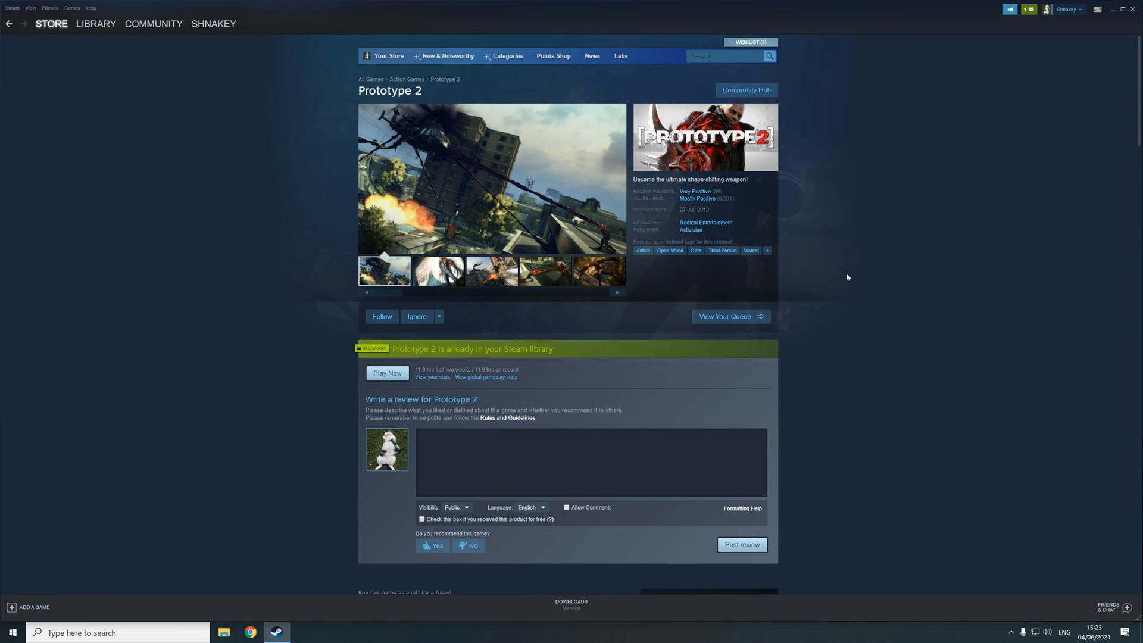
Leave the Prototype 2 store page and show its page in the Library games list
scroll(down, 3)
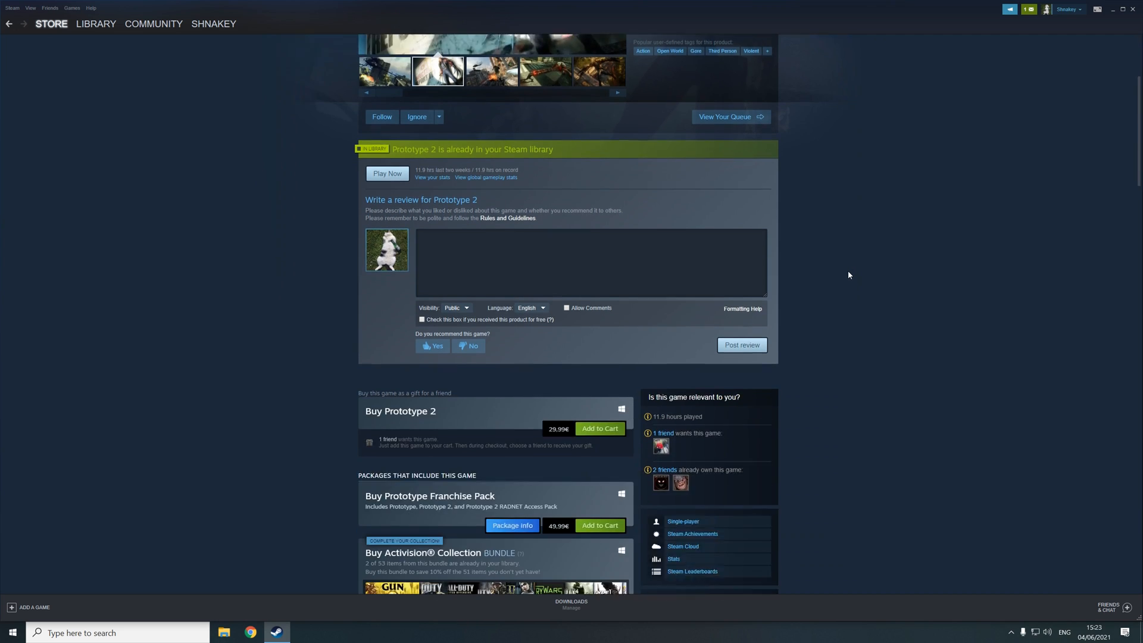
scroll(up, 3)
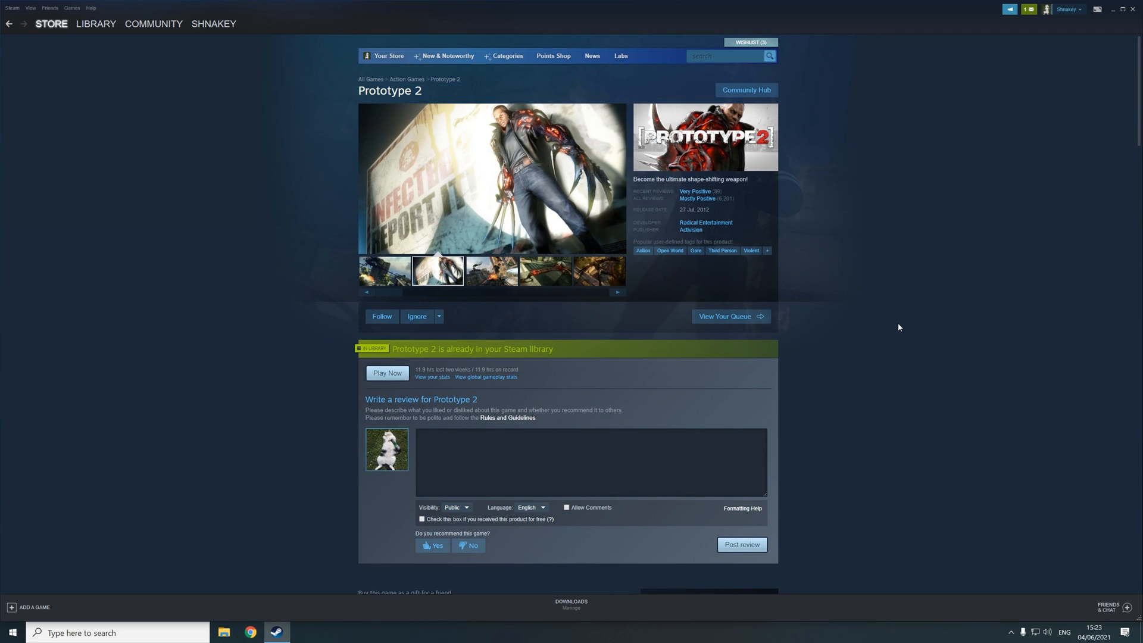
click(492, 270)
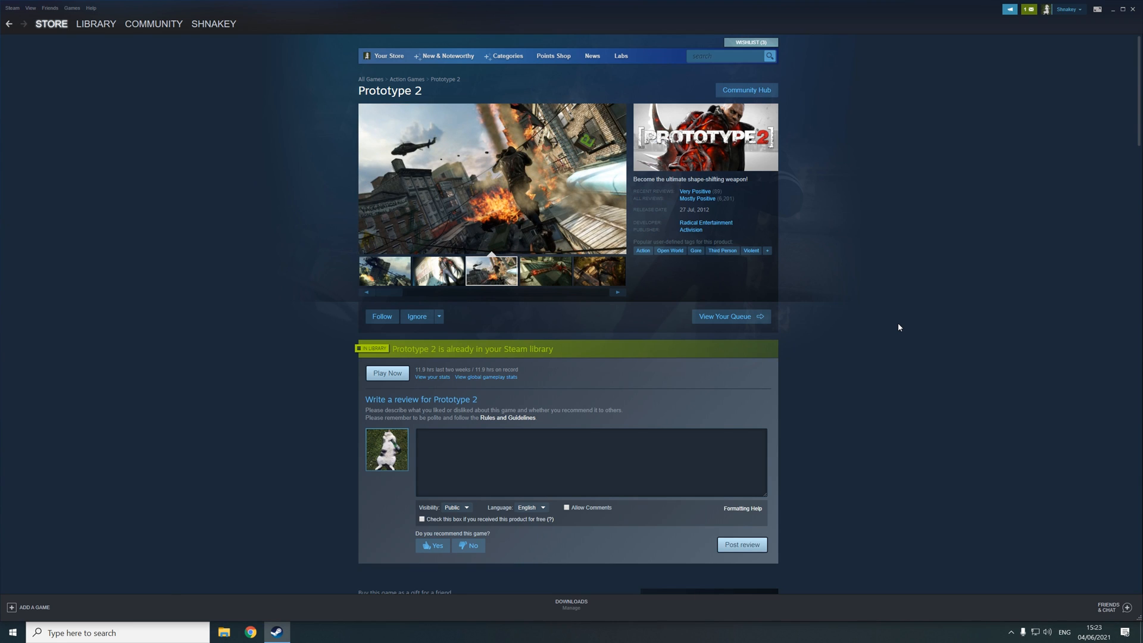
click(545, 270)
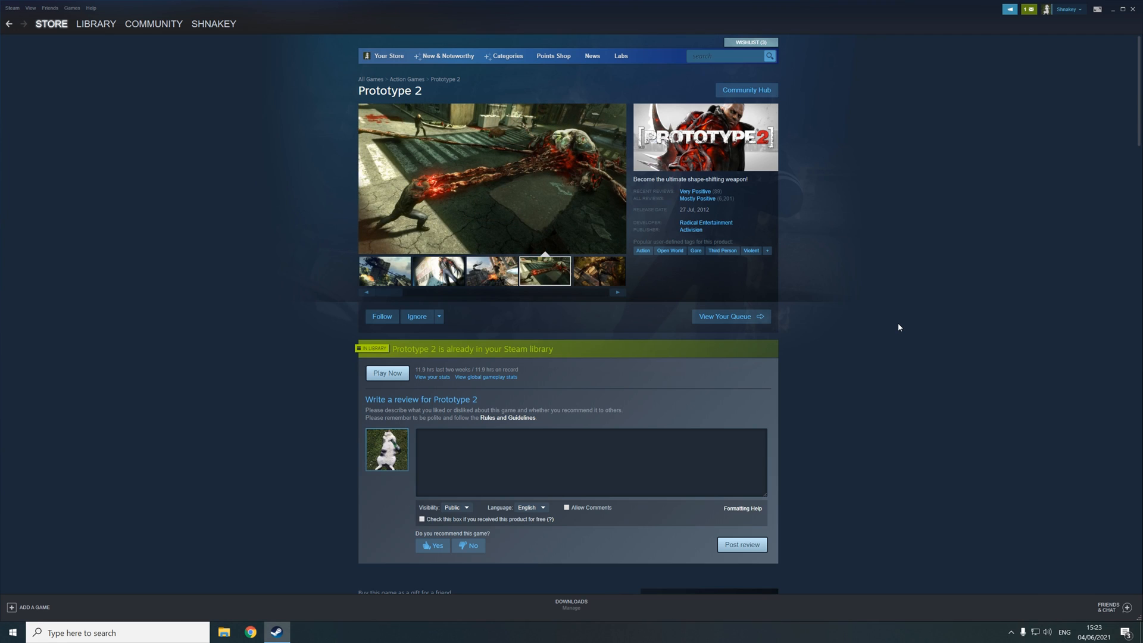
click(95, 24)
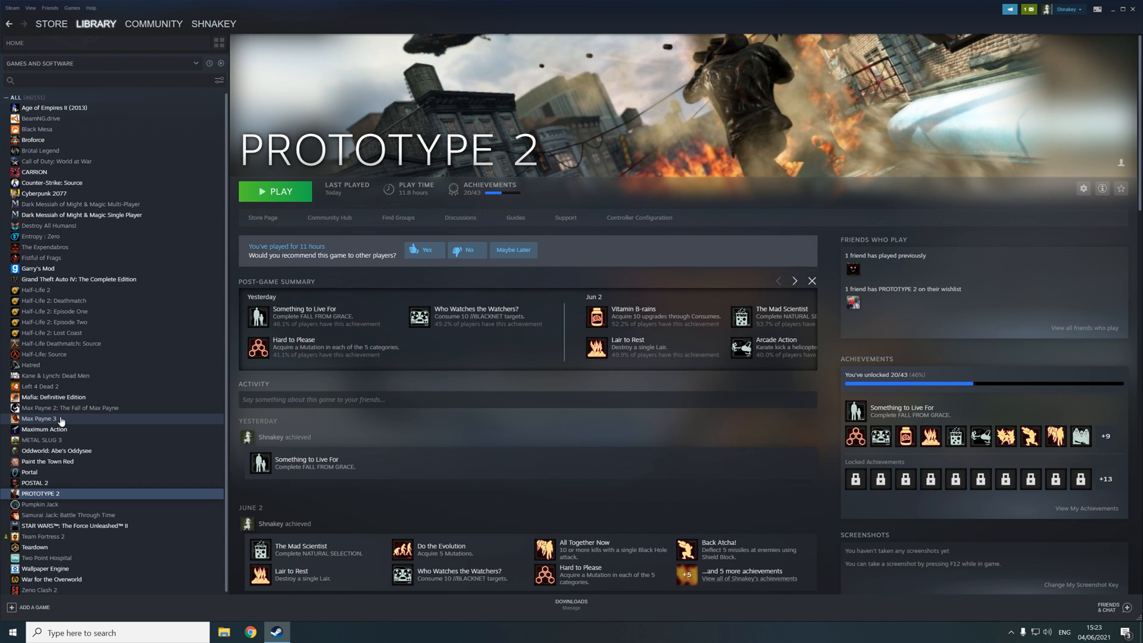
Launch Prototype 2 from its library page and let it exit
click(275, 191)
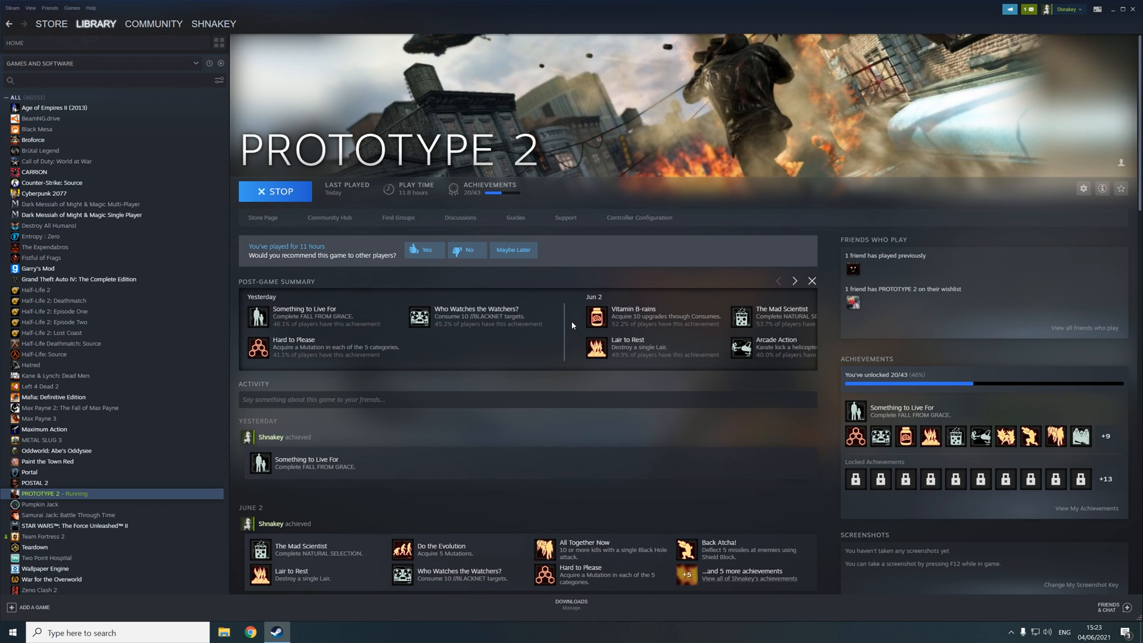
click(275, 191)
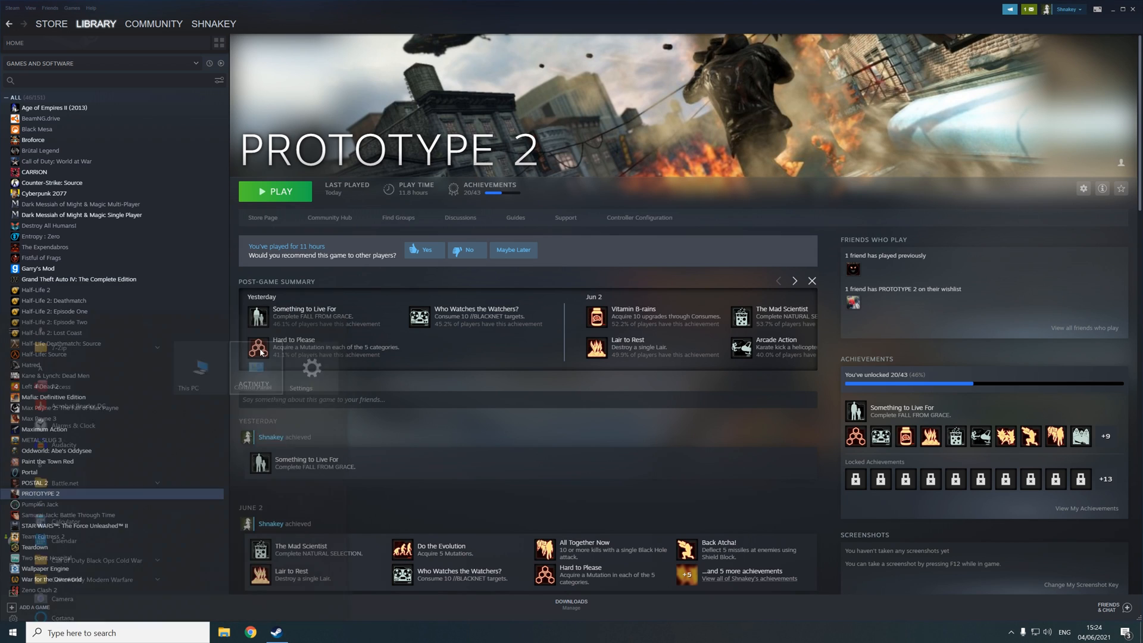
Look at Control Panel from the Start menu, then close its window
click(256, 369)
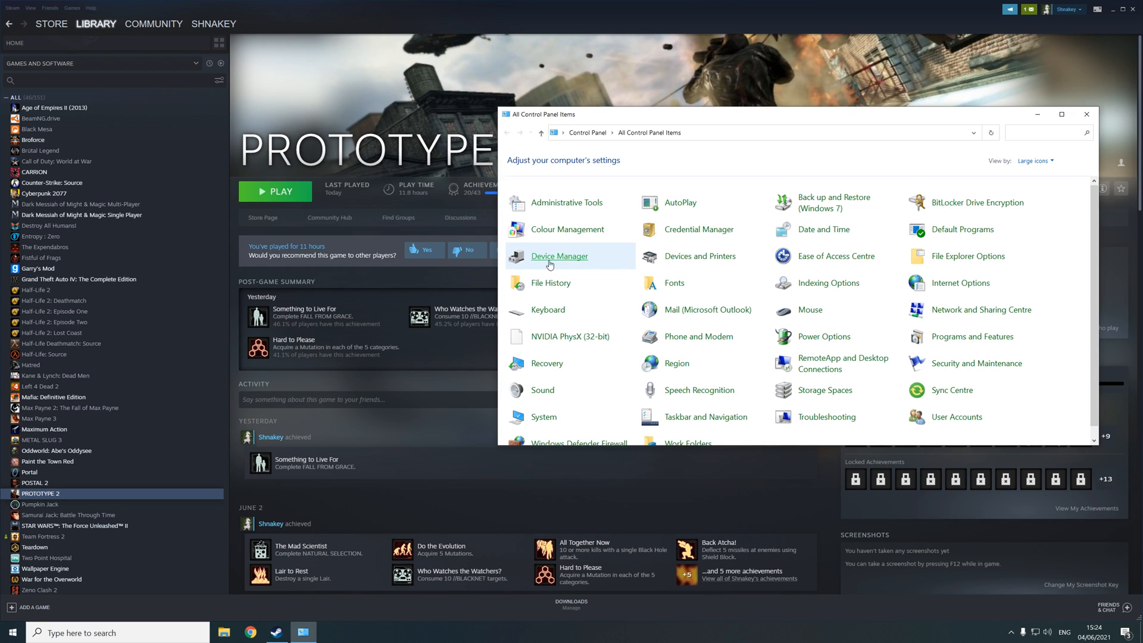
click(560, 256)
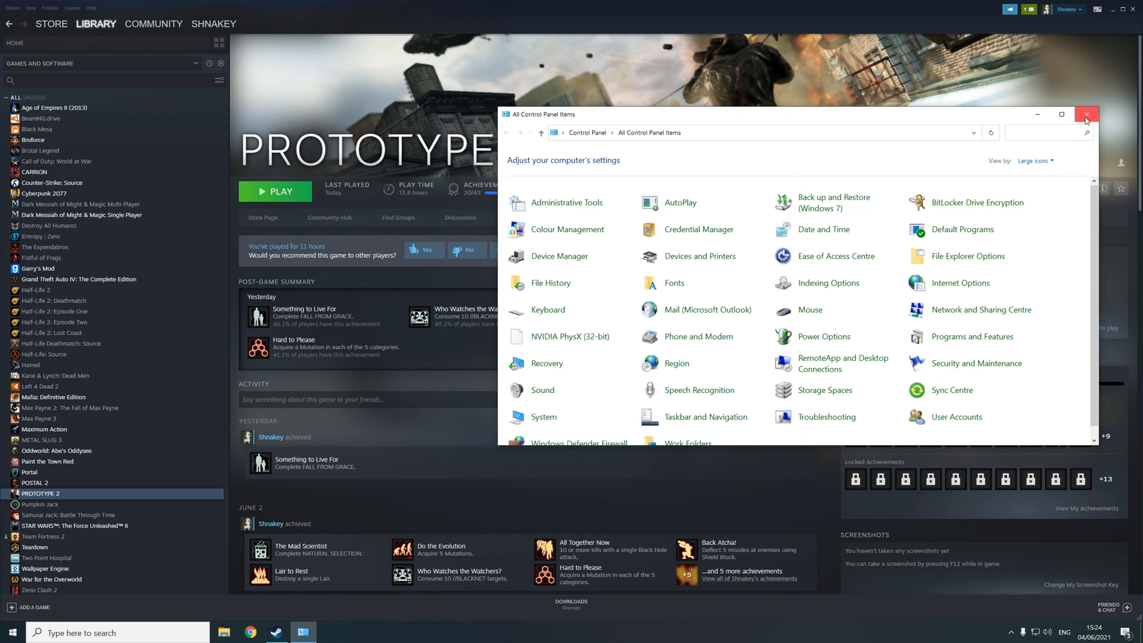
click(1086, 114)
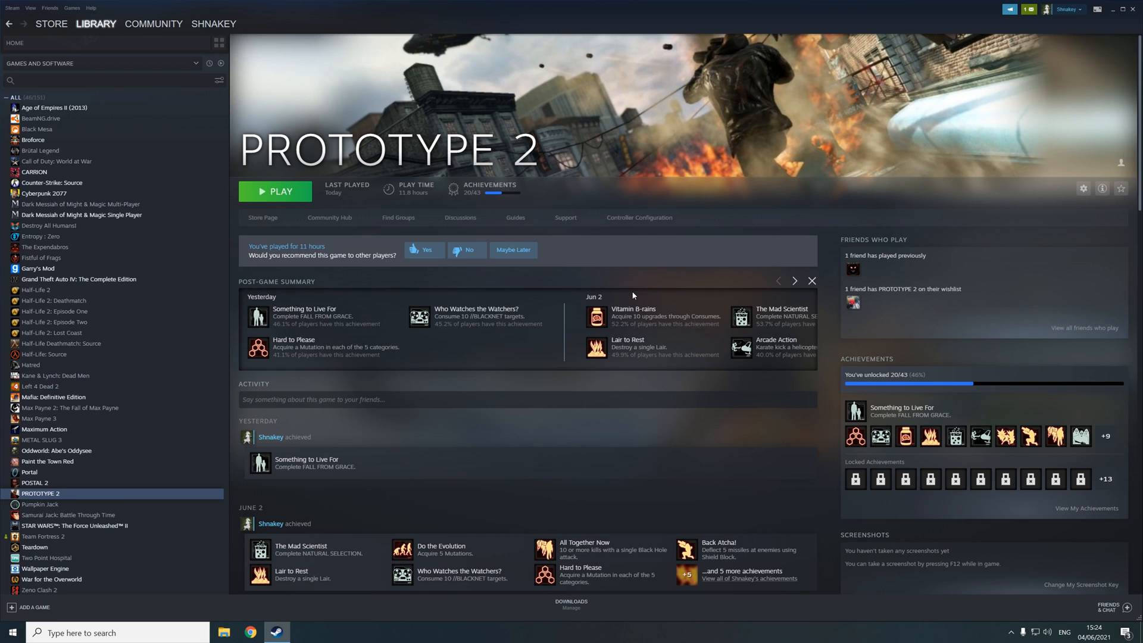
mouse_move(669, 301)
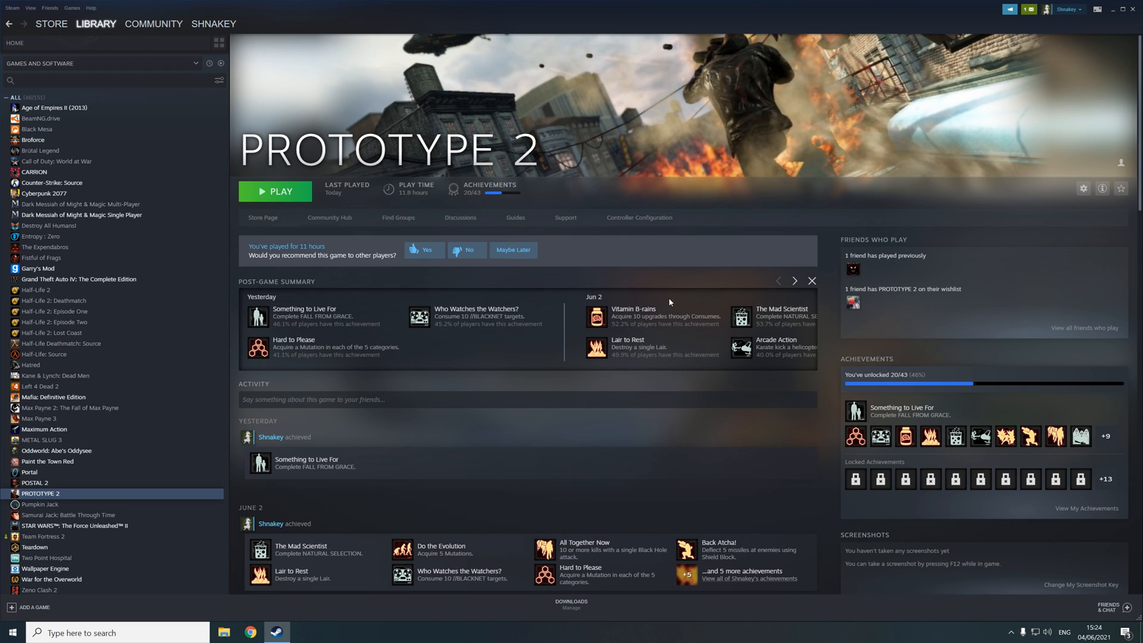
mouse_move(887, 397)
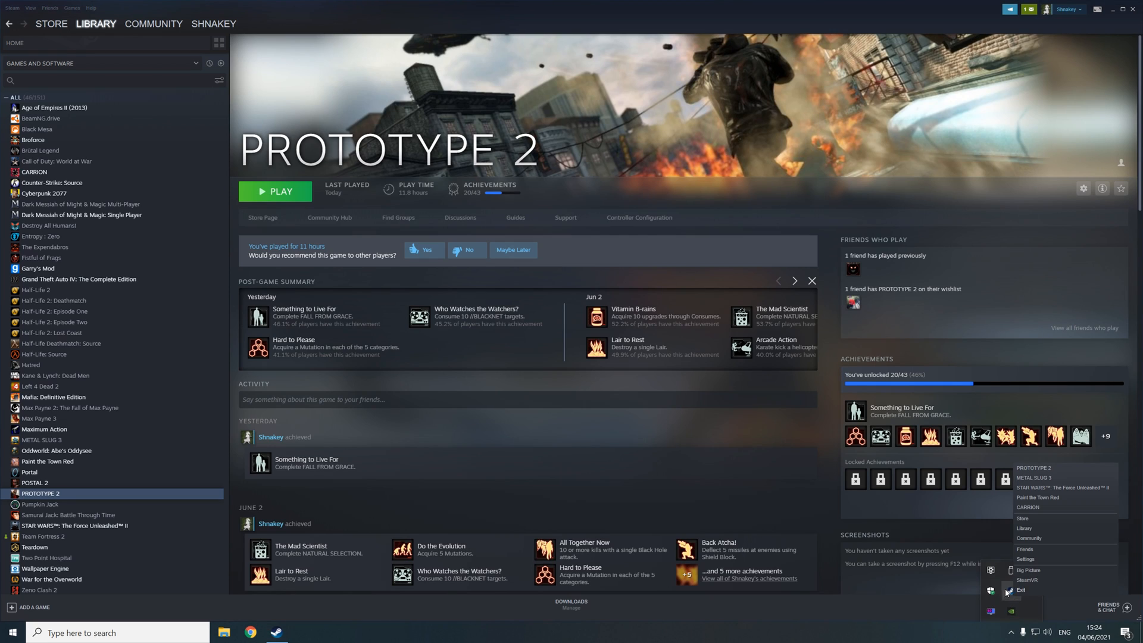
Exit Steam entirely from its system tray icon menu
click(1020, 590)
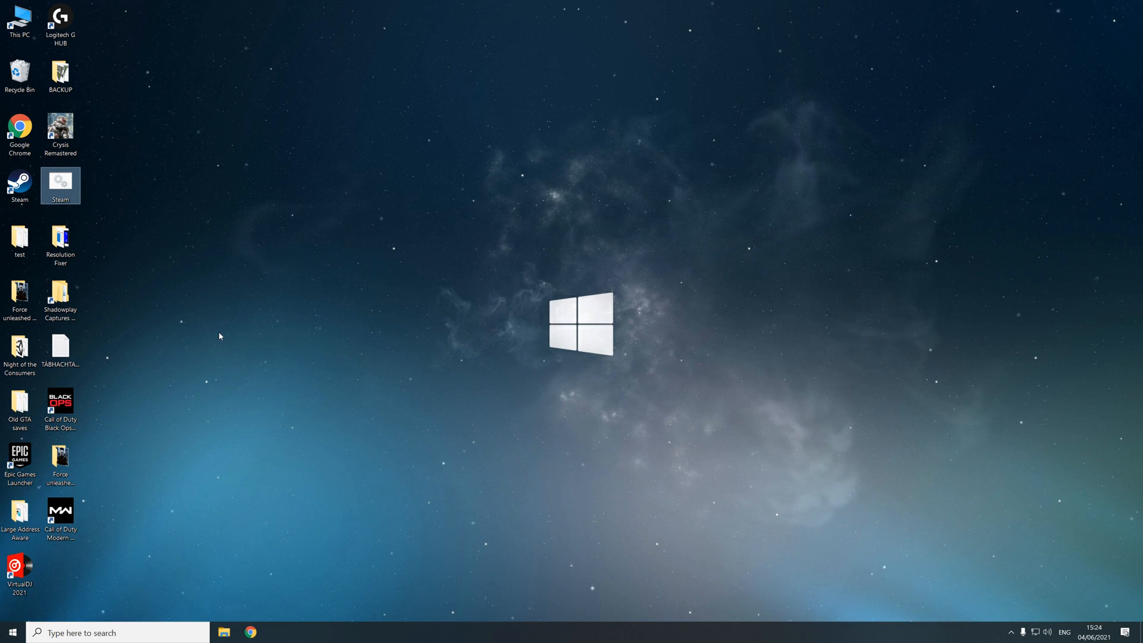
mouse_move(275, 388)
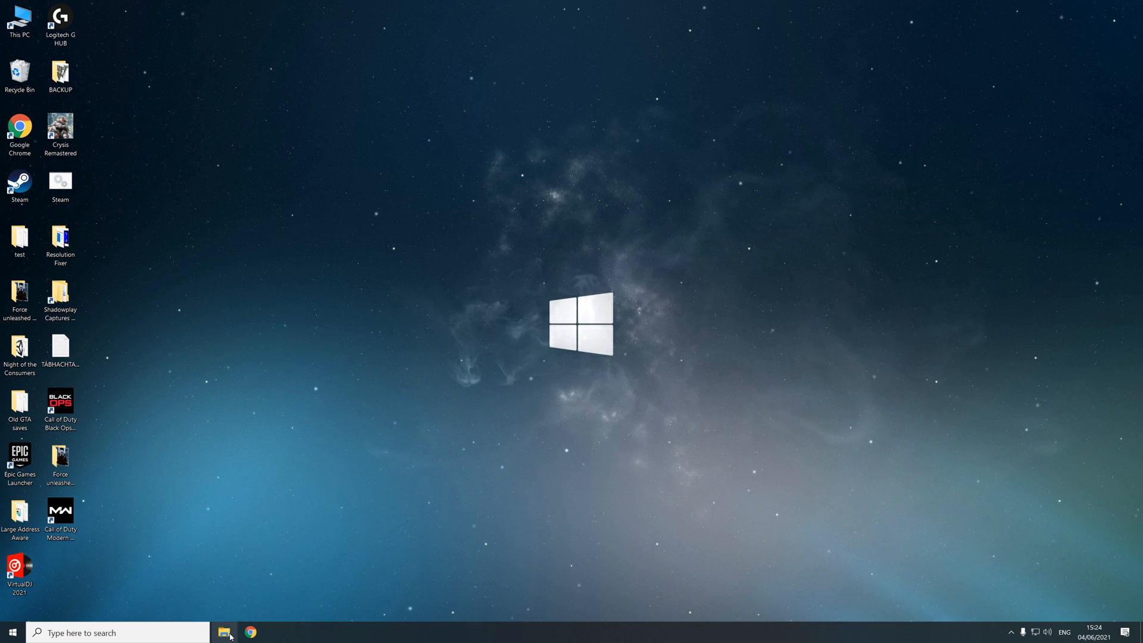
Enable File name extensions in File Explorer so the desktop launcher reads Steam.bat
click(225, 632)
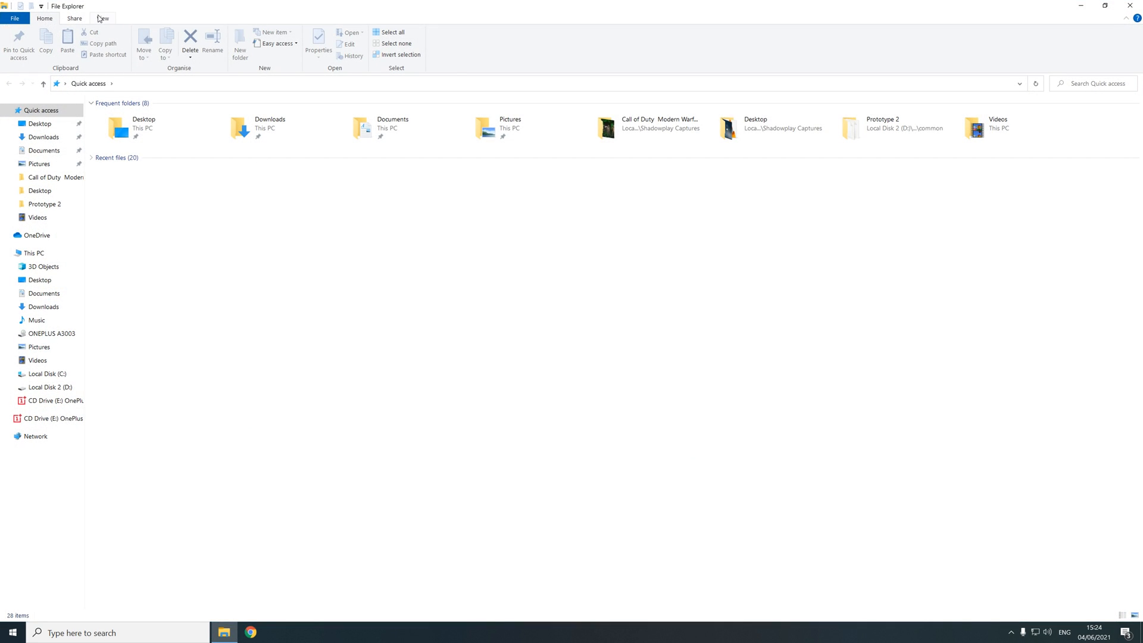
click(102, 18)
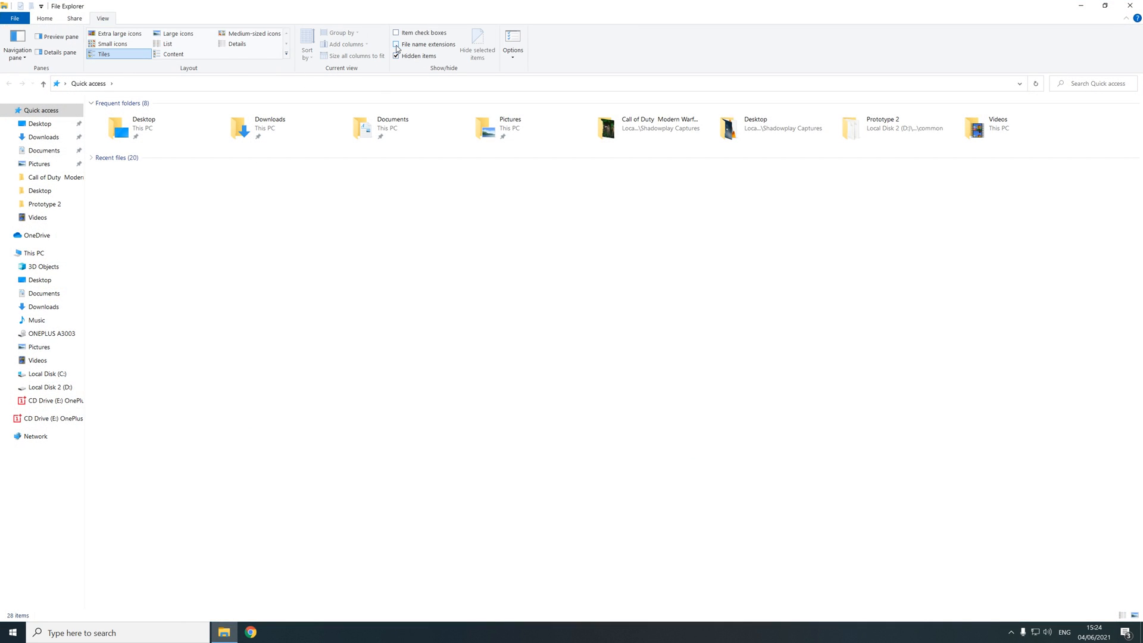
click(396, 44)
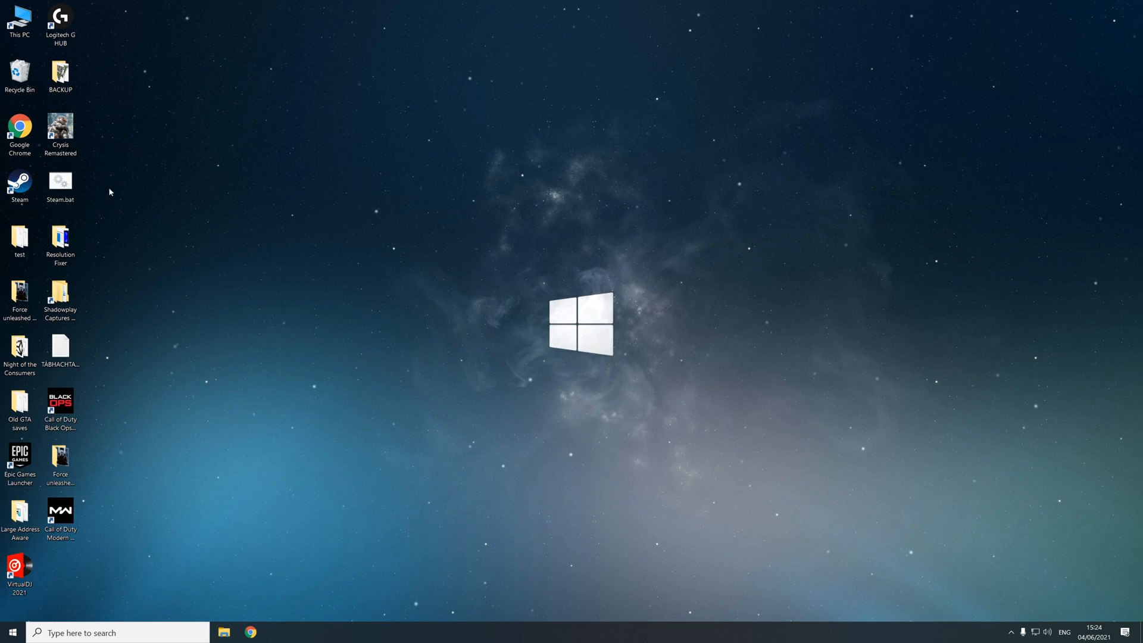
Create a new STEAM 2 text document on the desktop and open it in Notepad
click(60, 183)
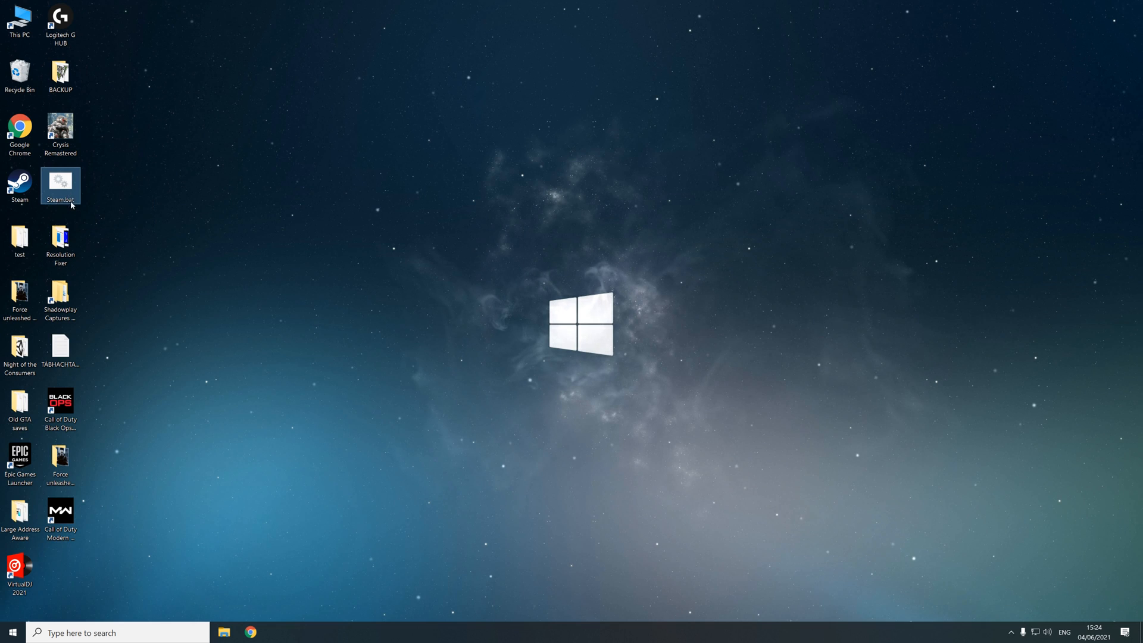
mouse_move(61, 187)
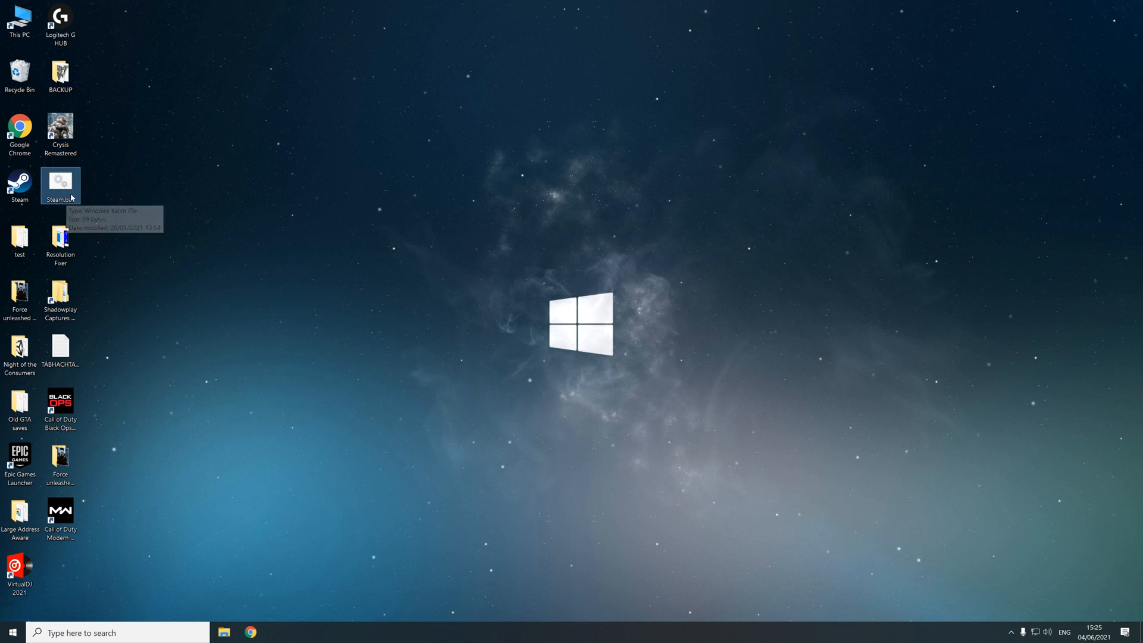
mouse_move(132, 442)
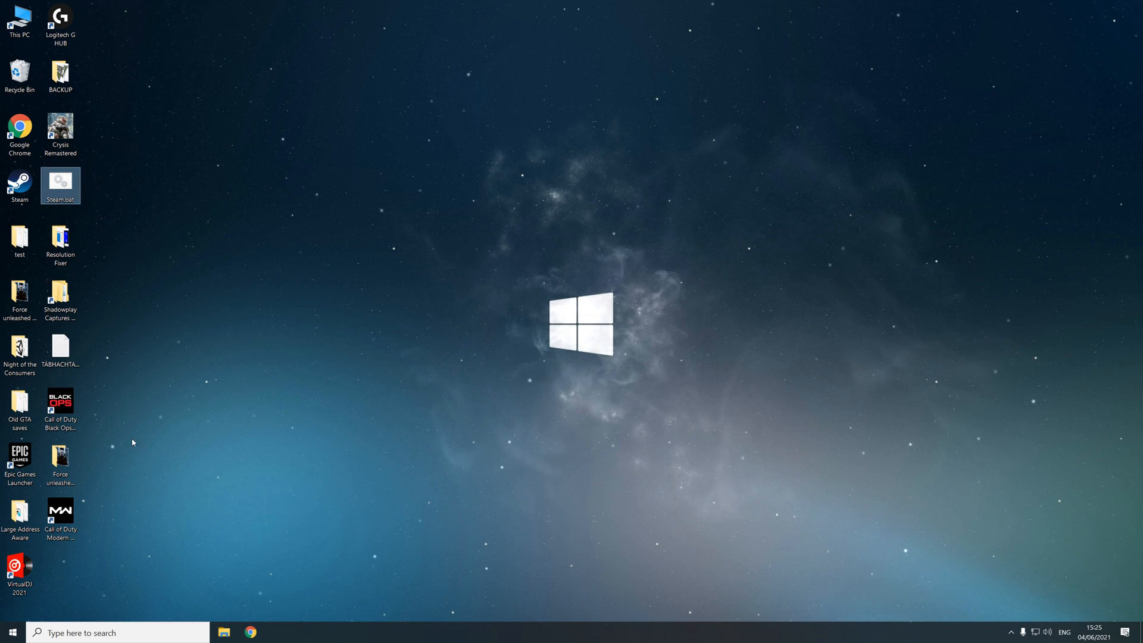
right_click(133, 441)
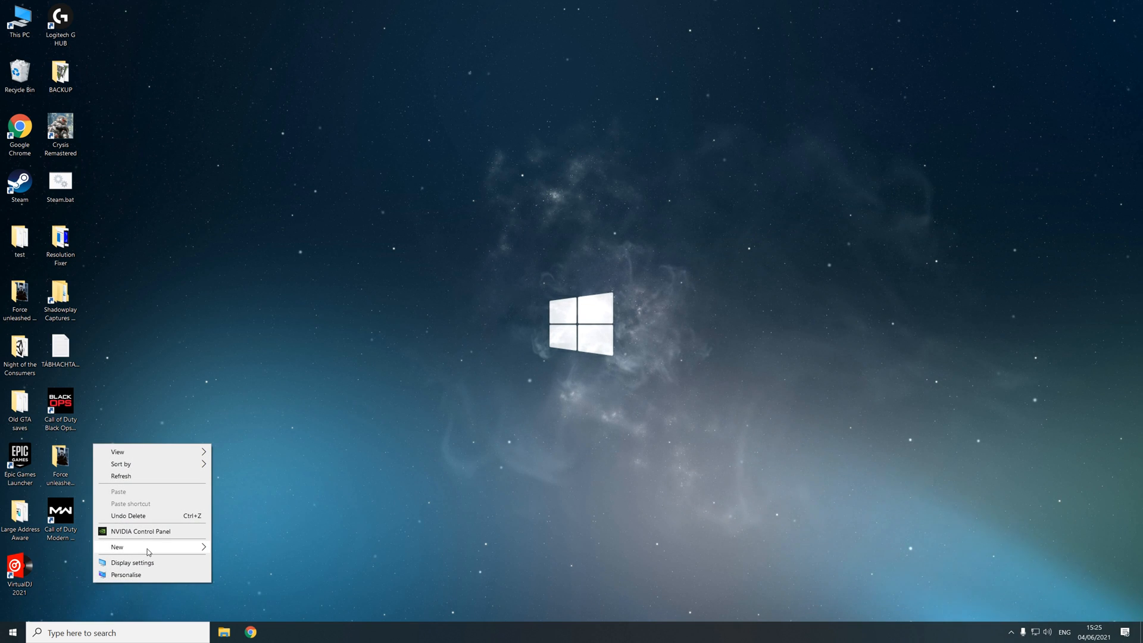
click(247, 522)
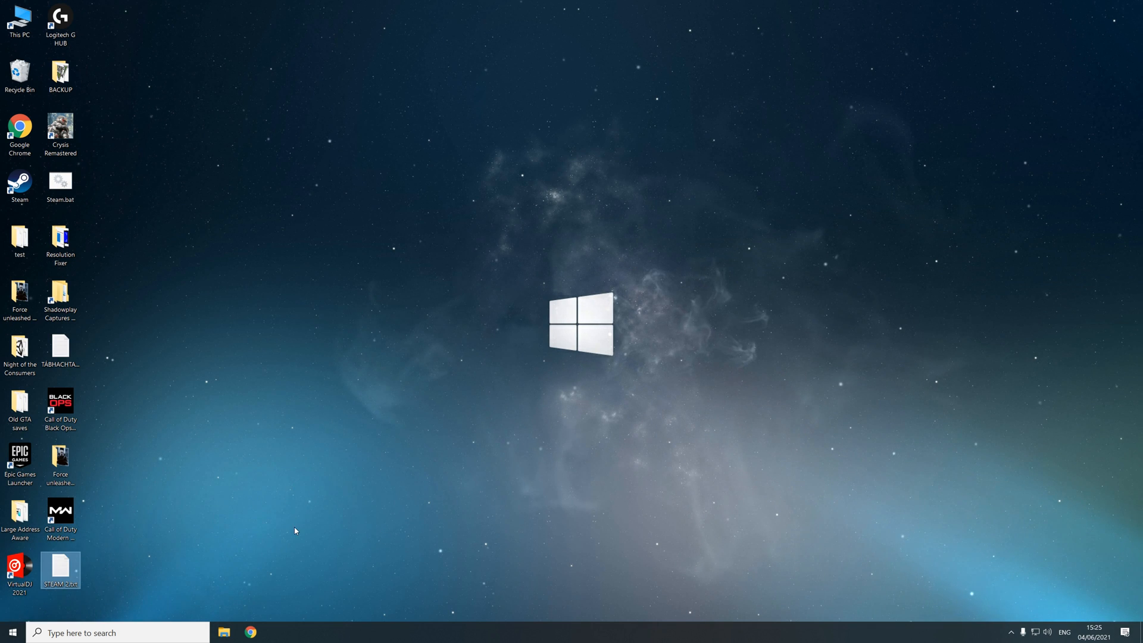
double_click(60, 567)
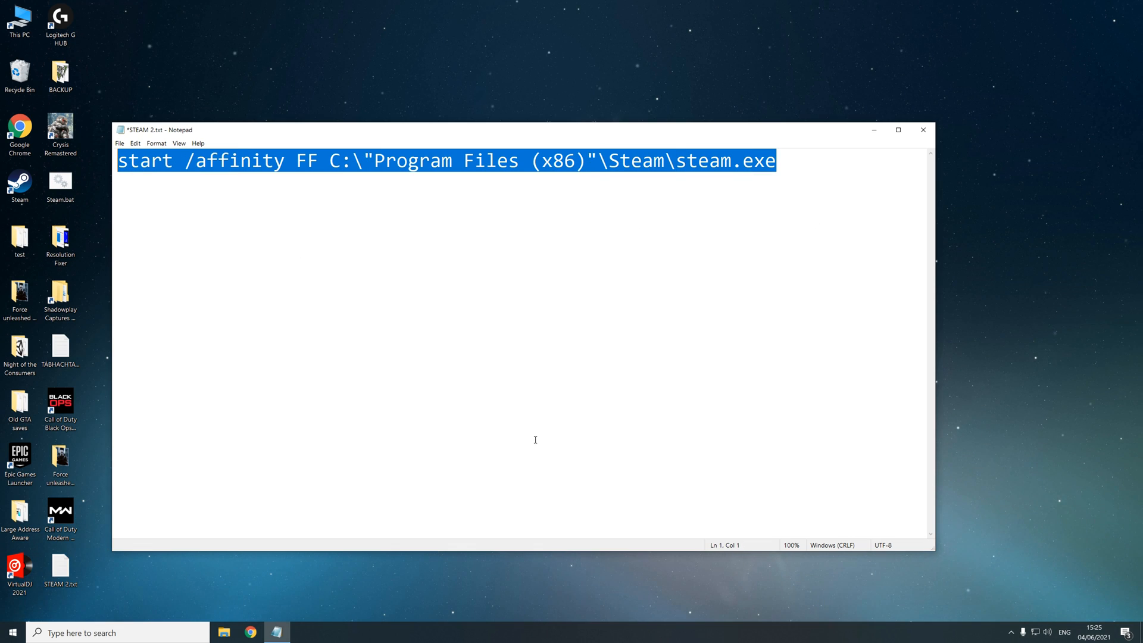
Review the start /affinity FF command and quoted Program Files (x86) path, then close Notepad
click(793, 160)
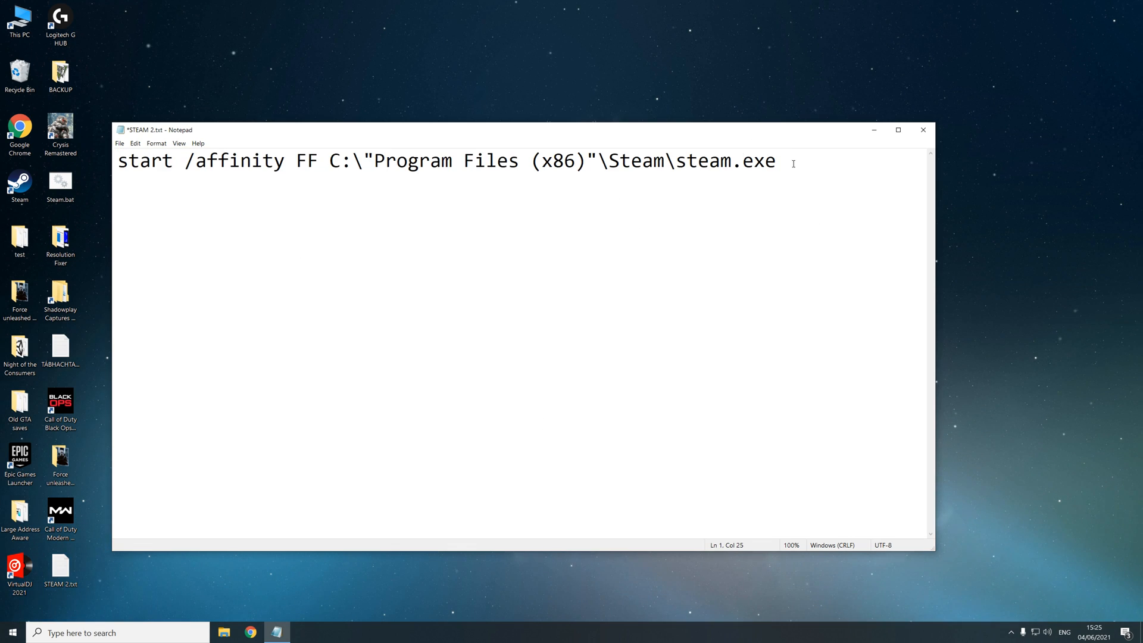
drag(330, 161, 777, 160)
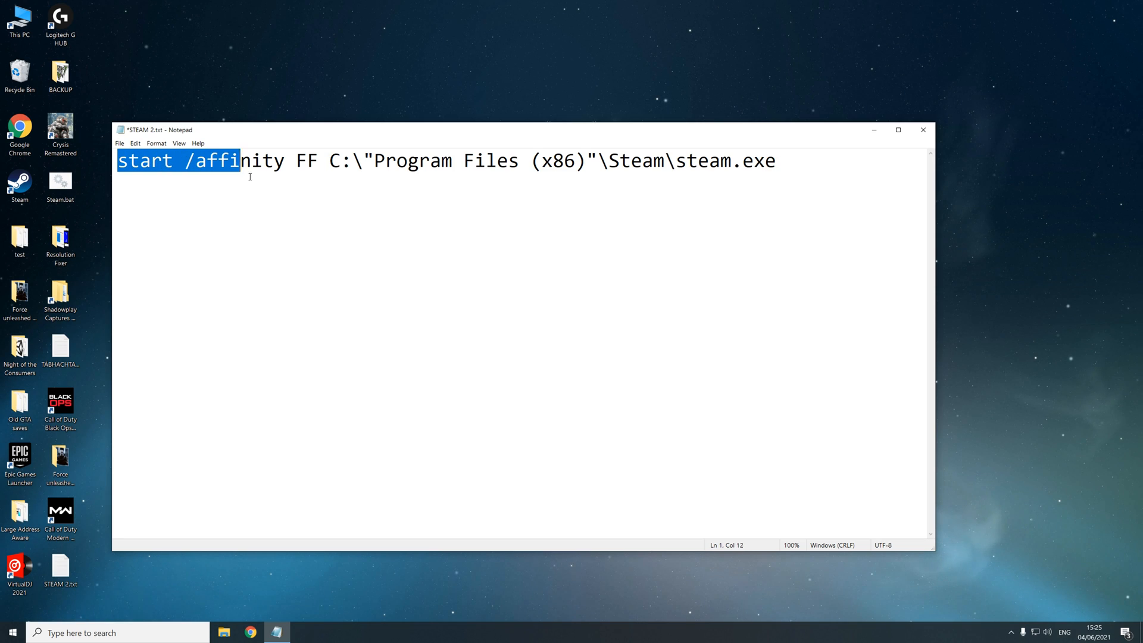
click(319, 161)
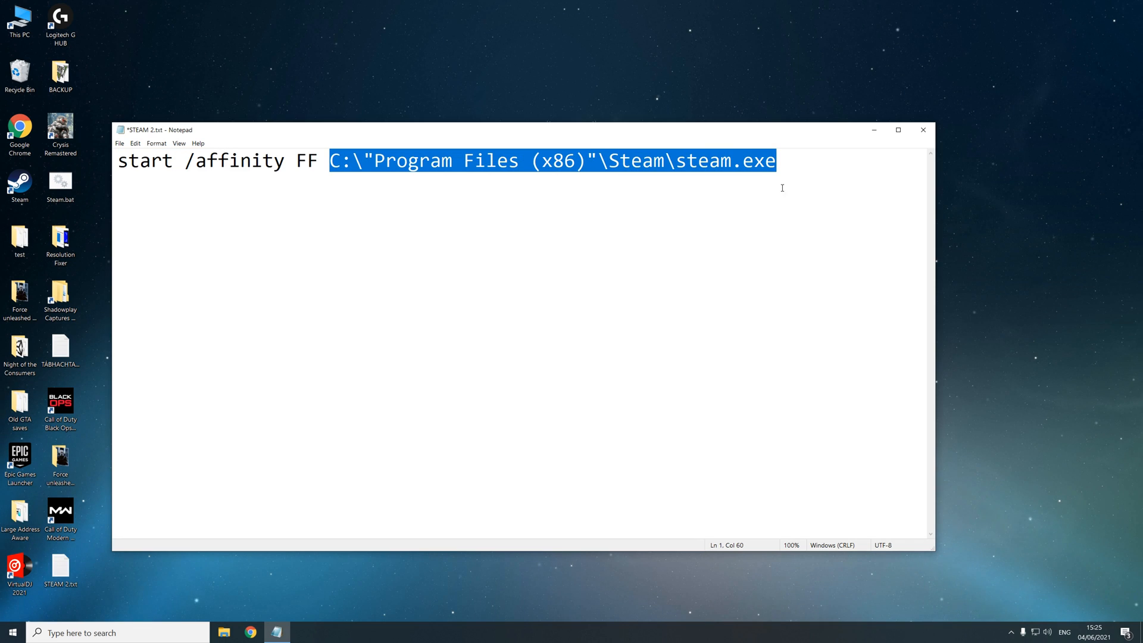
click(777, 160)
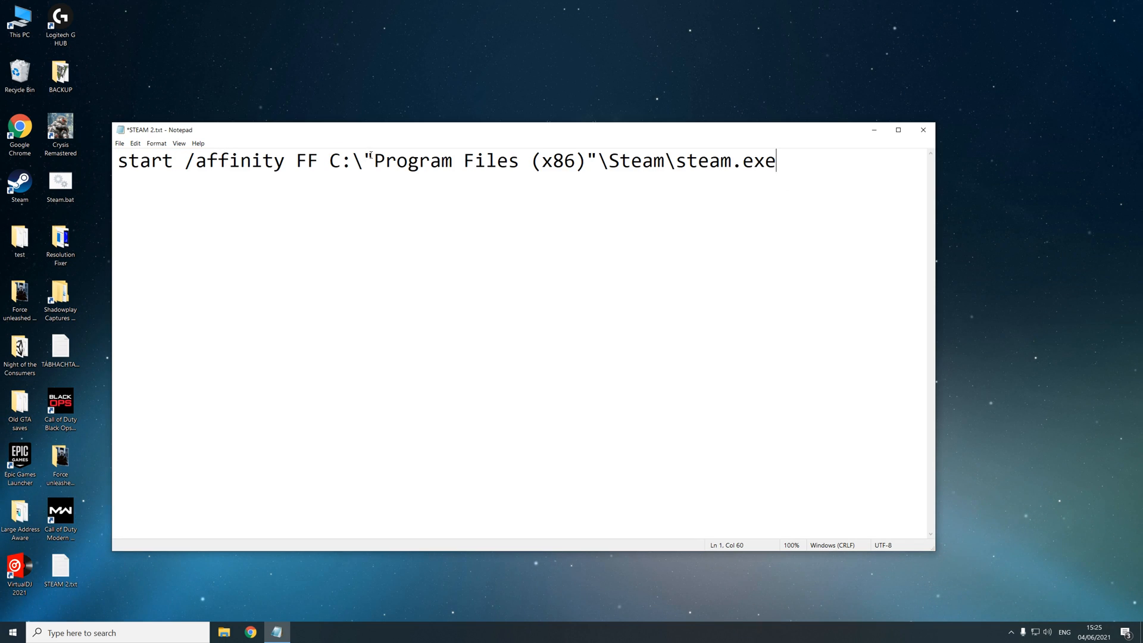
drag(375, 161, 587, 161)
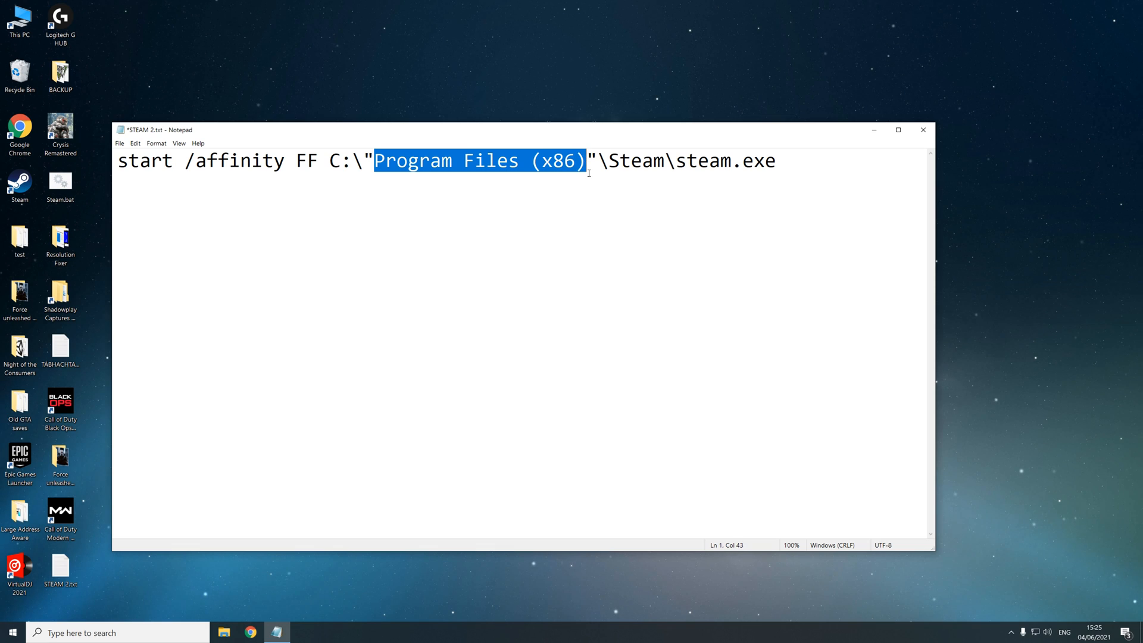
click(373, 161)
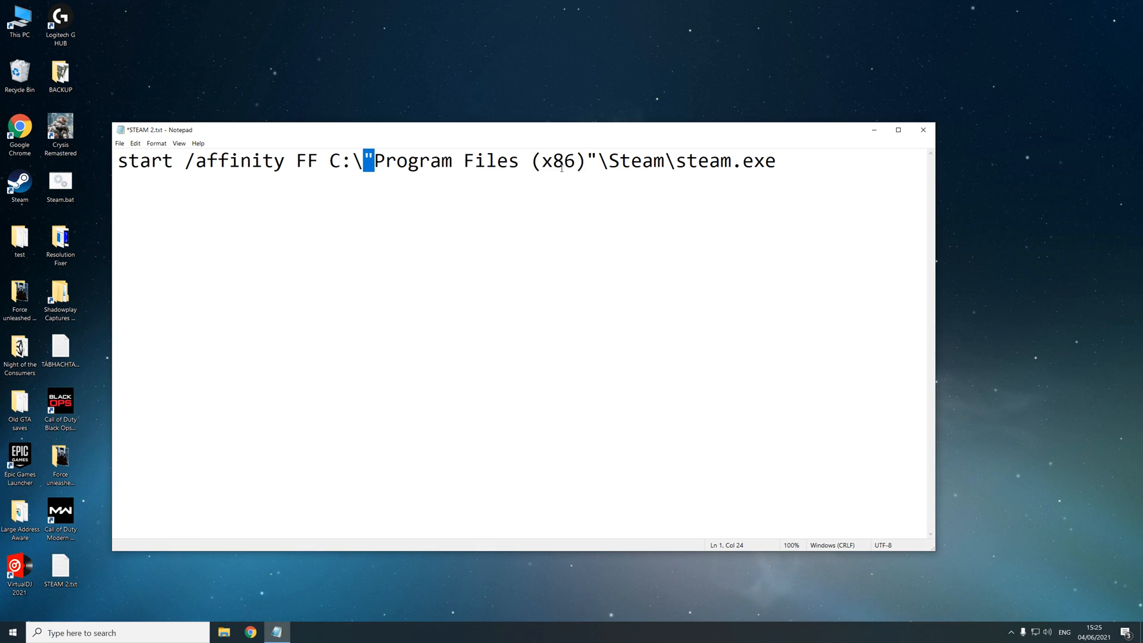
mouse_move(923, 131)
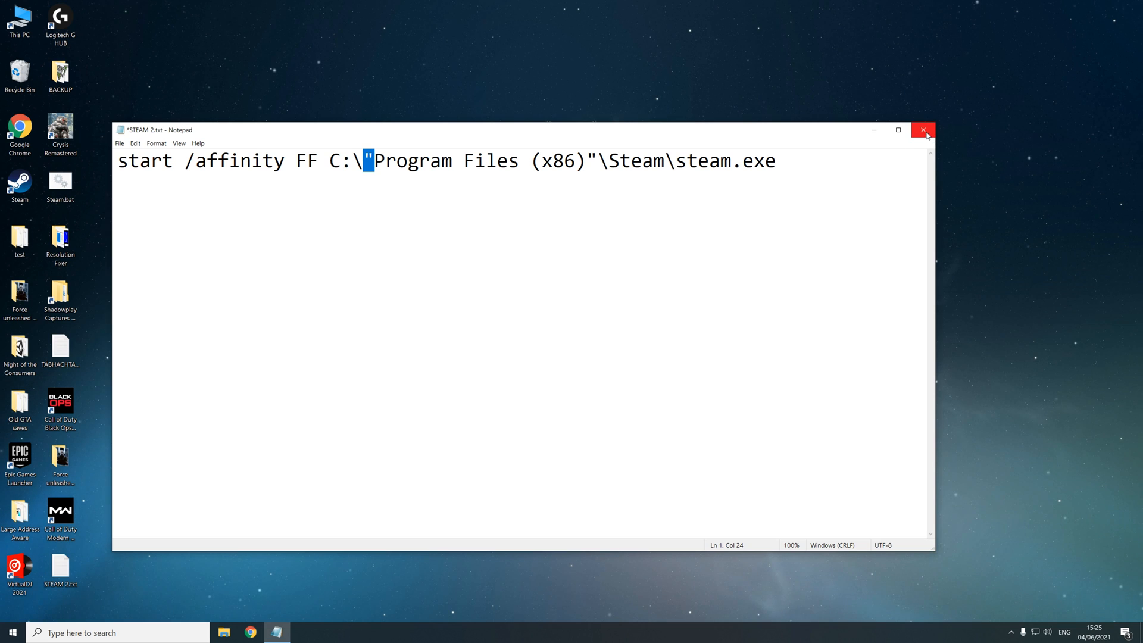
click(924, 130)
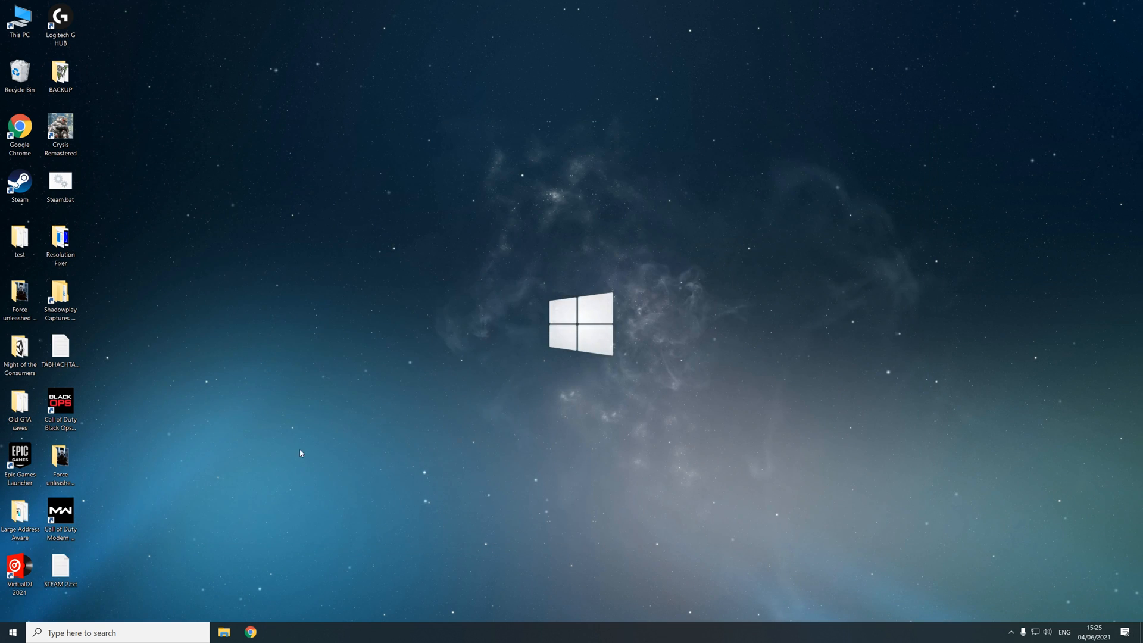
mouse_move(60, 571)
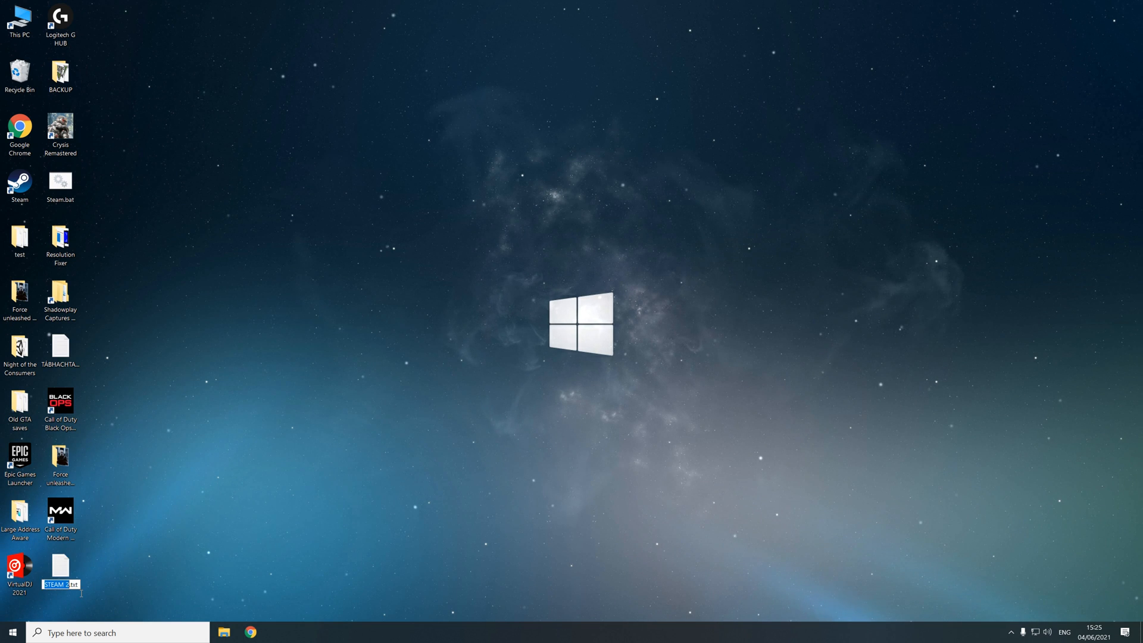
Rename STEAM 2.txt to STEAM 2.bat, confirming the extension-change warning
click(106, 600)
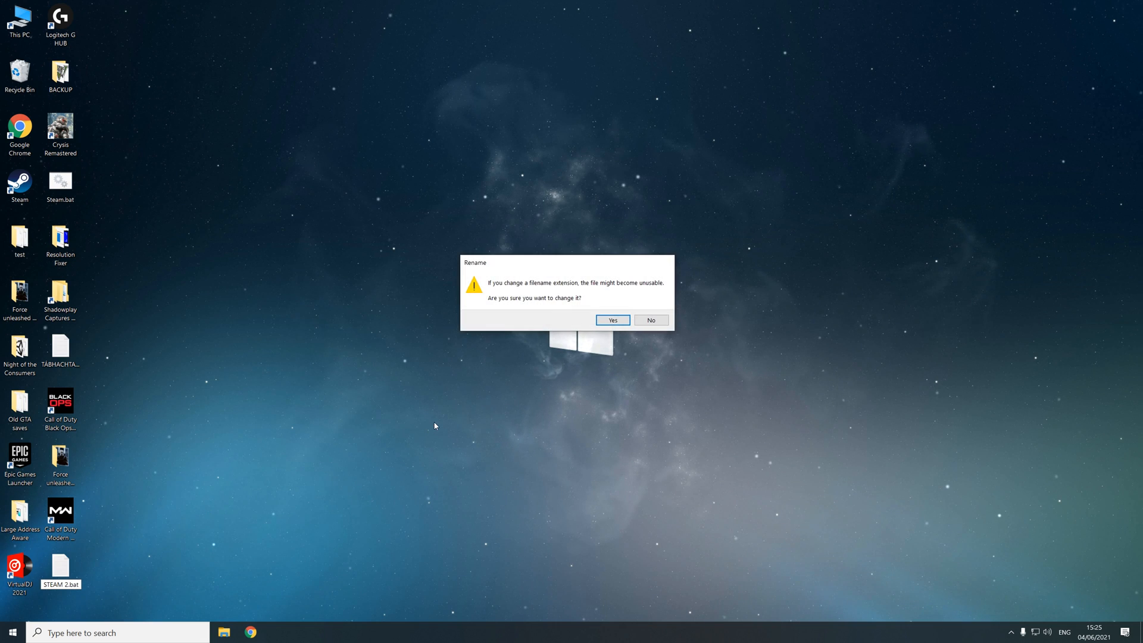
click(611, 320)
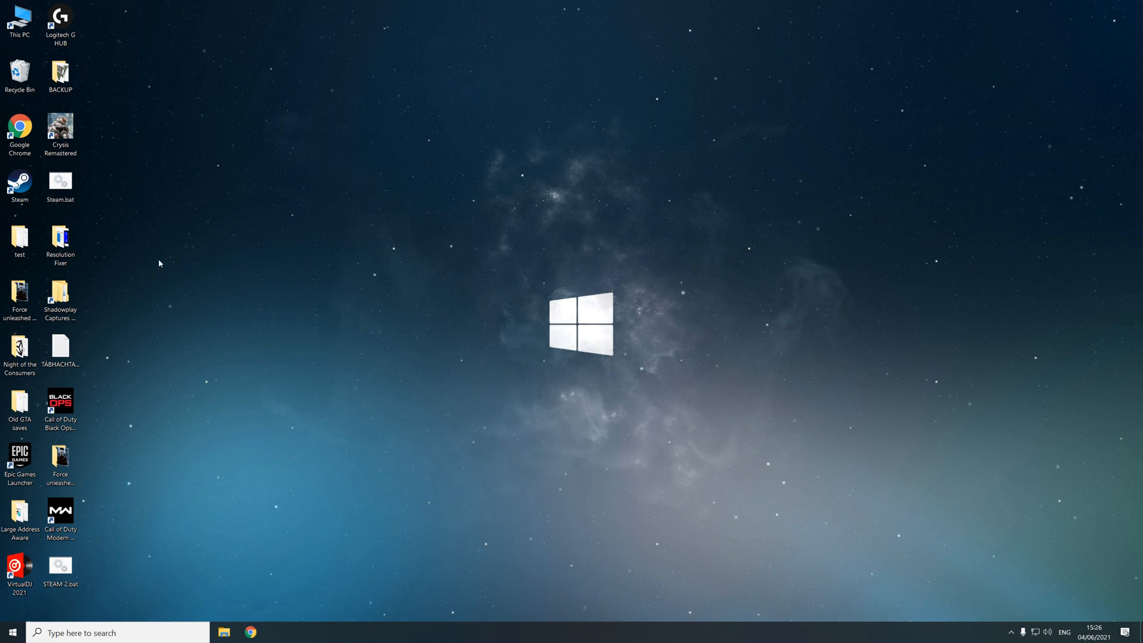
Relaunch Steam via the desktop Steam.bat and show the PROTOTYPE 2 library page
click(61, 181)
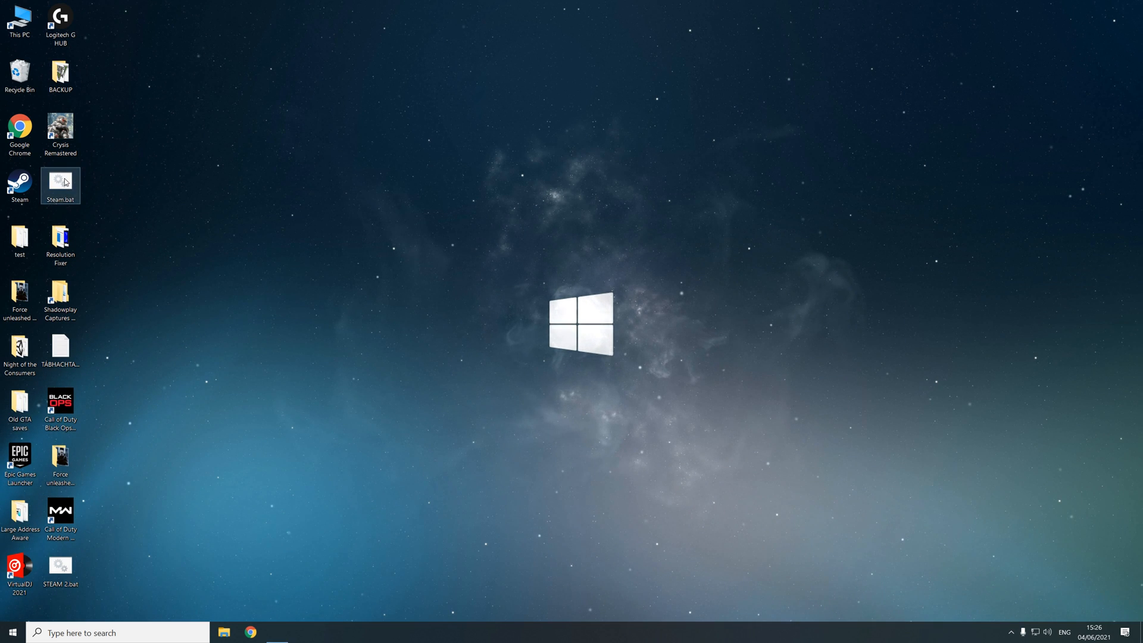
double_click(61, 186)
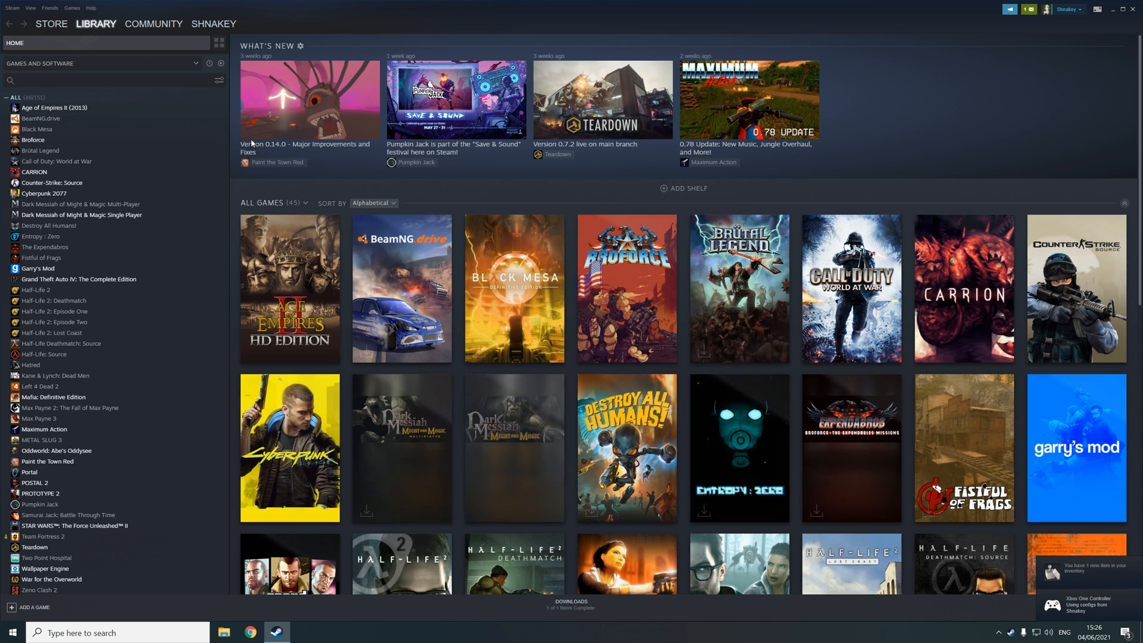
click(40, 493)
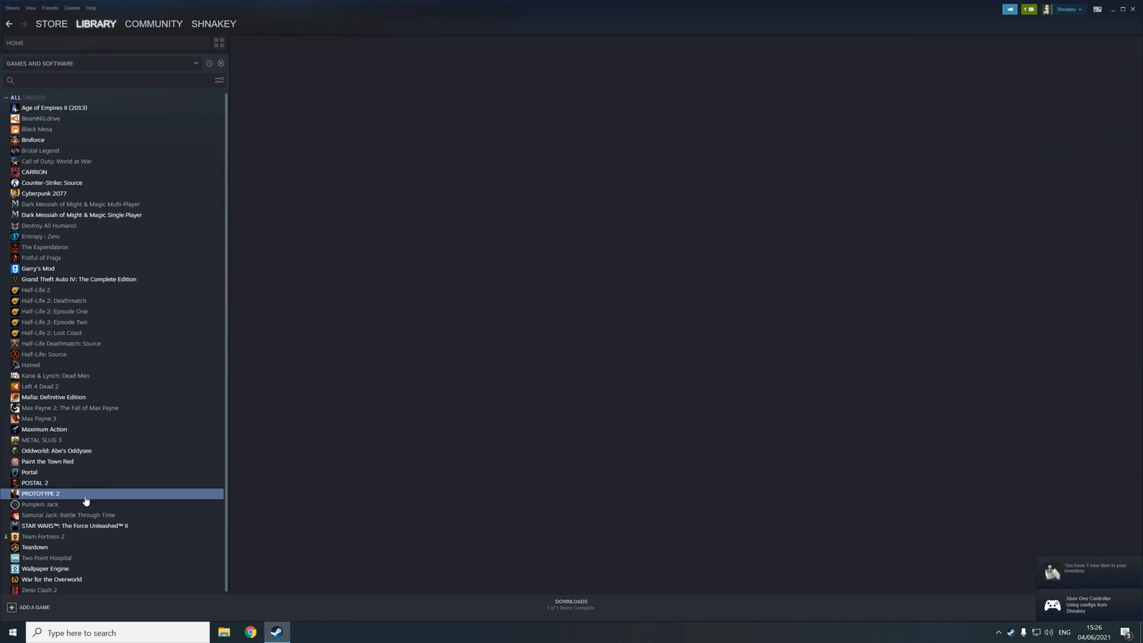
click(40, 493)
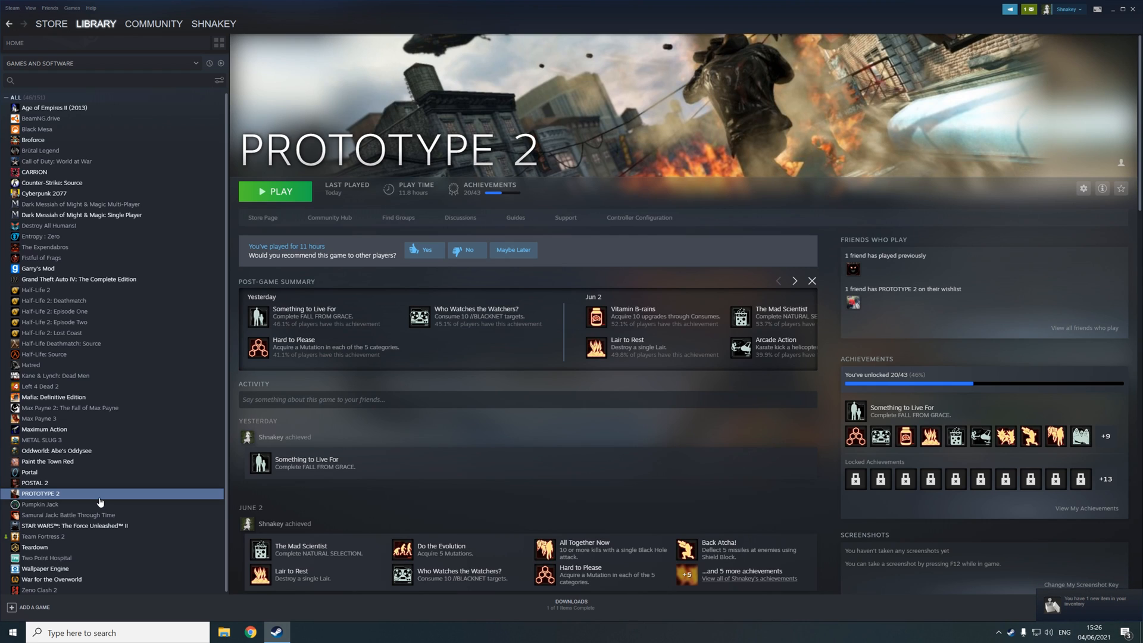
right_click(40, 493)
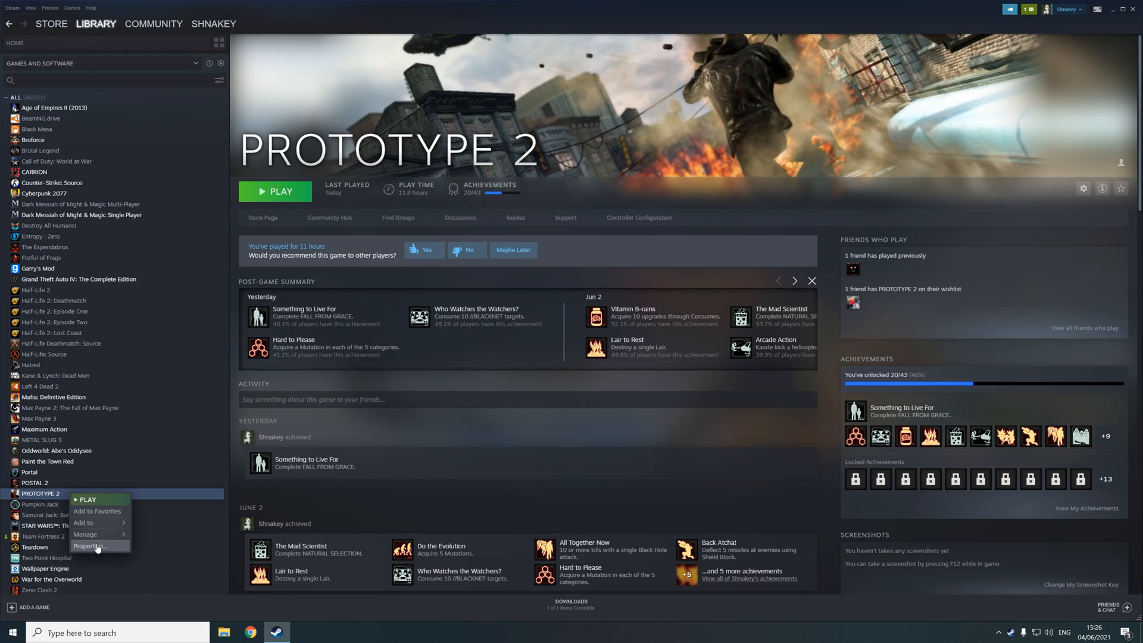
click(91, 546)
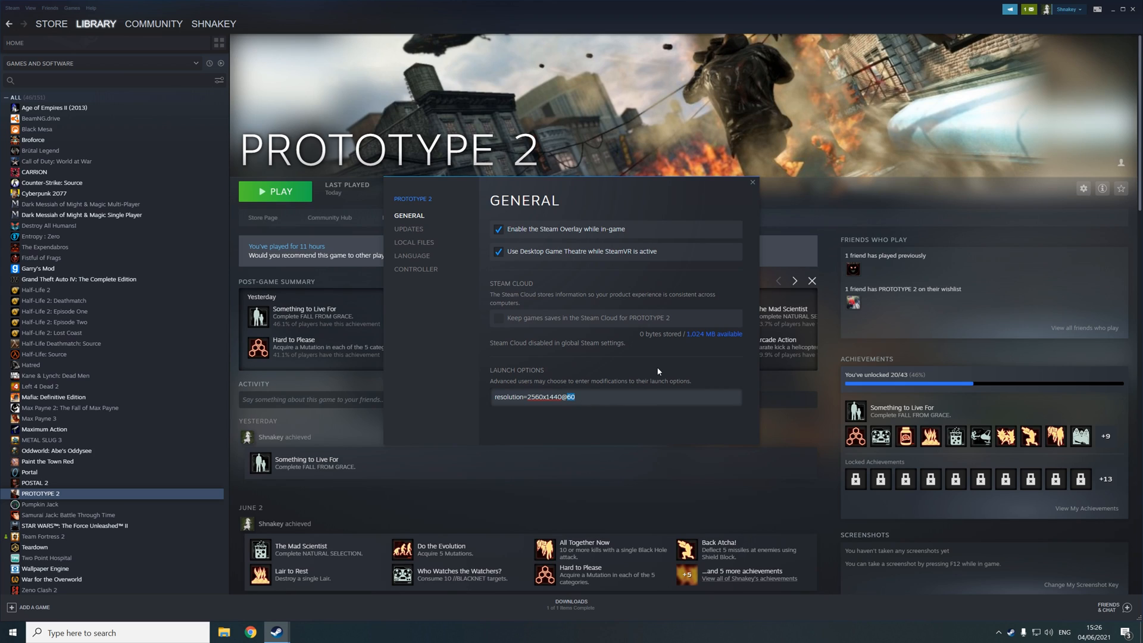
mouse_move(668, 383)
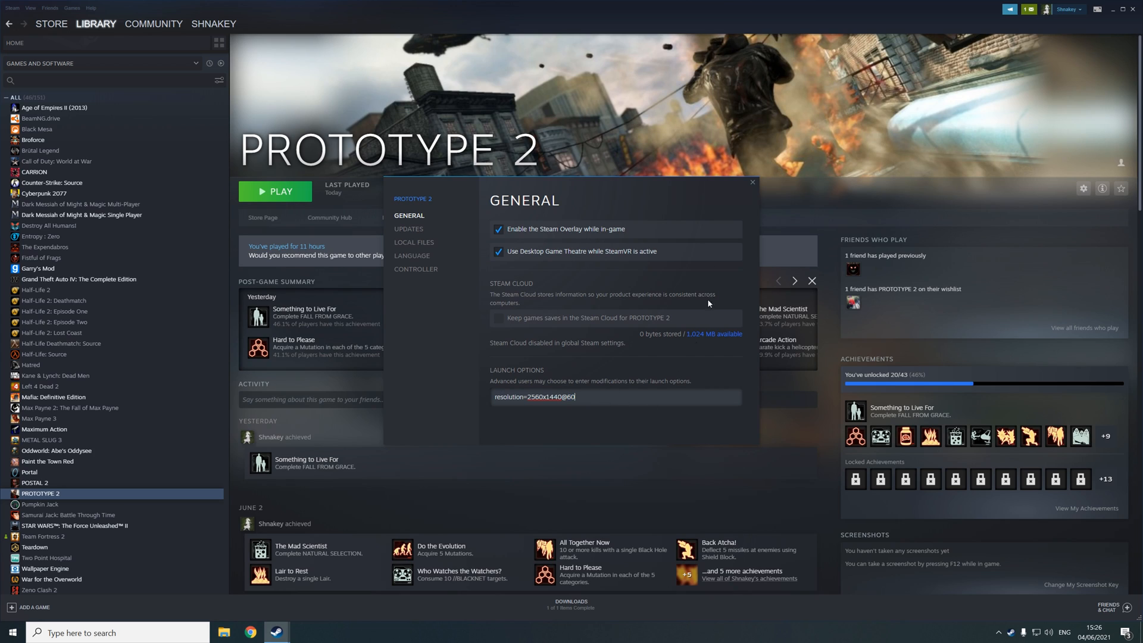
click(753, 182)
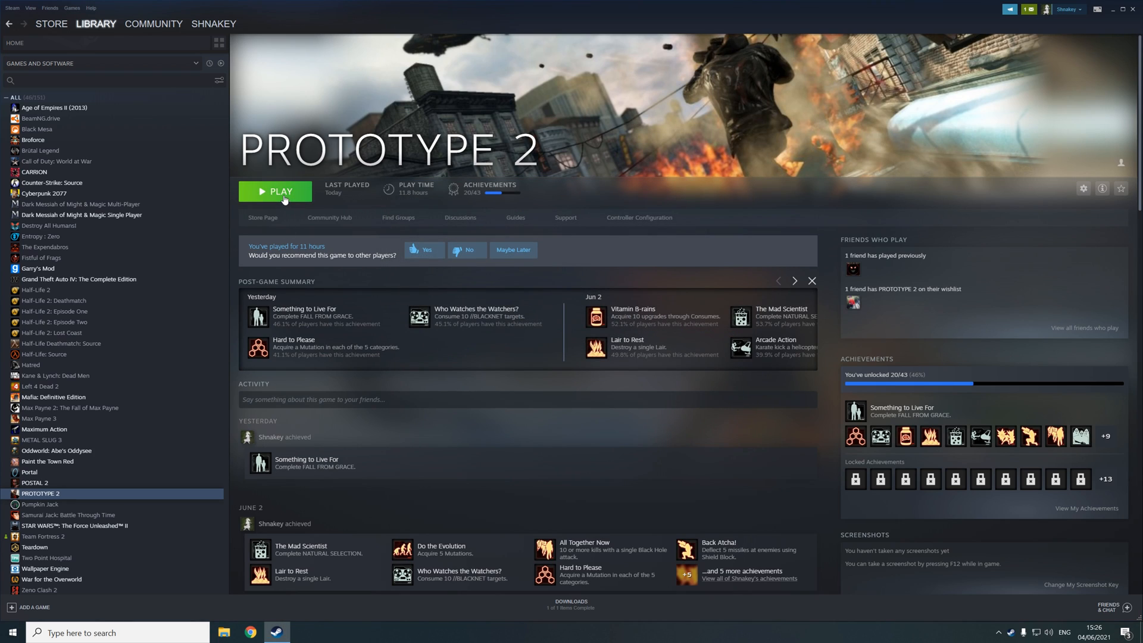
Start PROTOTYPE 2 from its library page and reach the paused Options menu
click(276, 190)
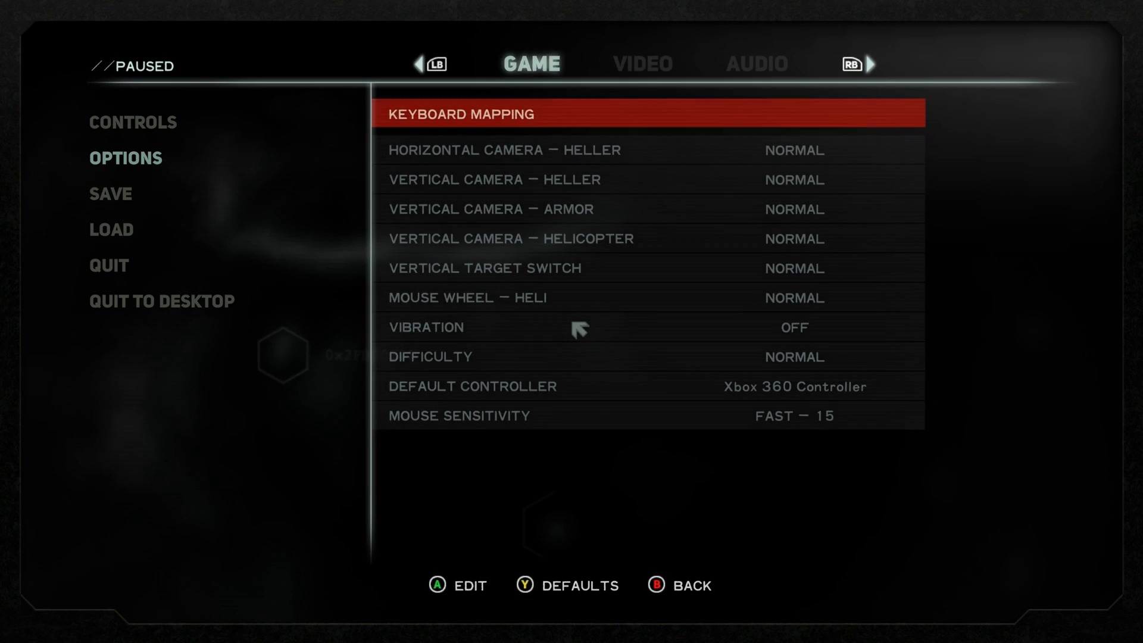
Check the Video settings (1920x1080, Vsync on), resume play, then pause again with Esc
click(641, 64)
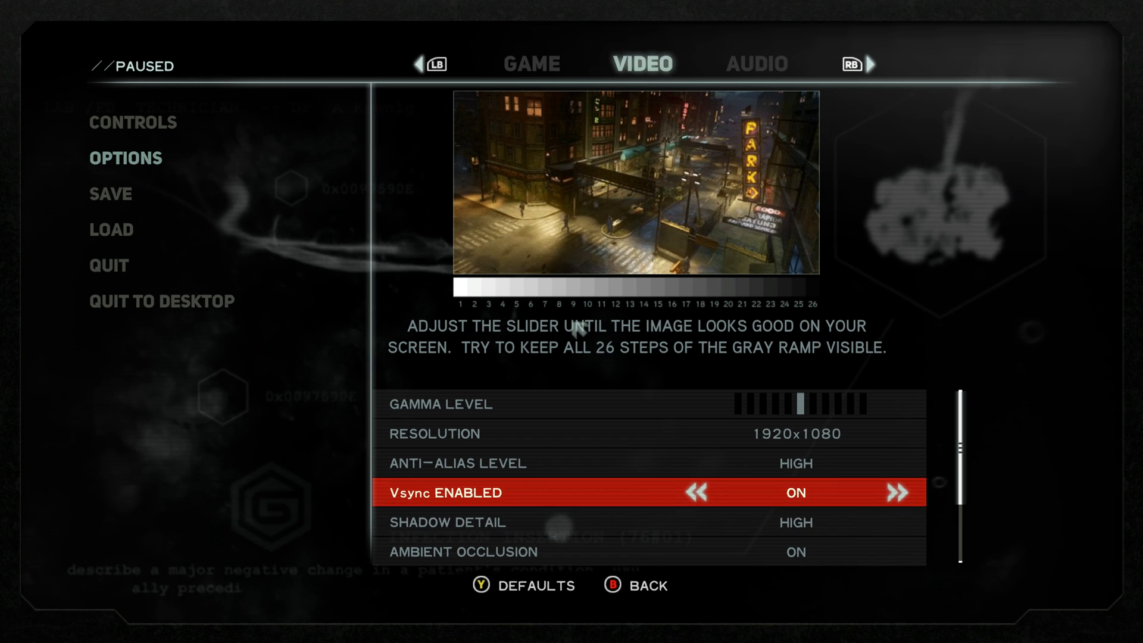
scroll(down, 3)
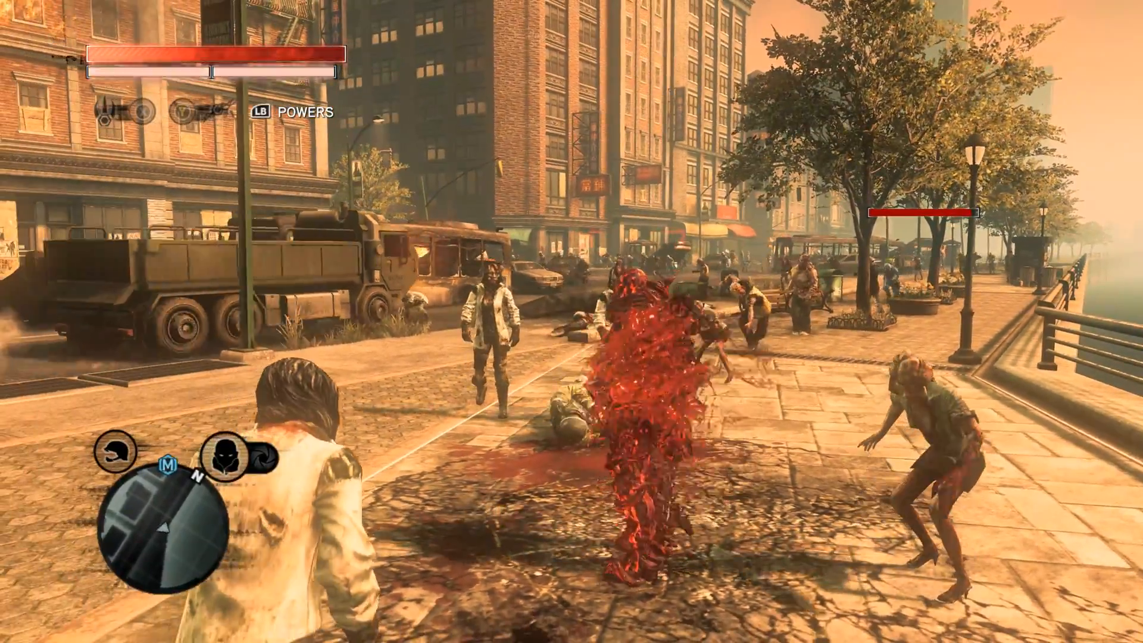
key(Escape)
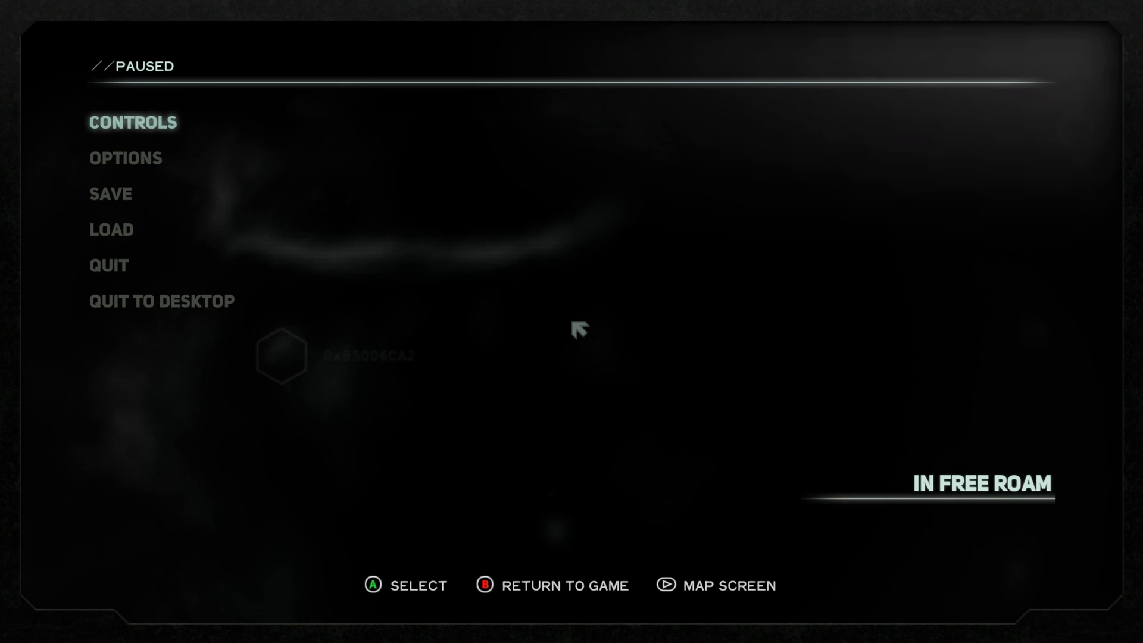